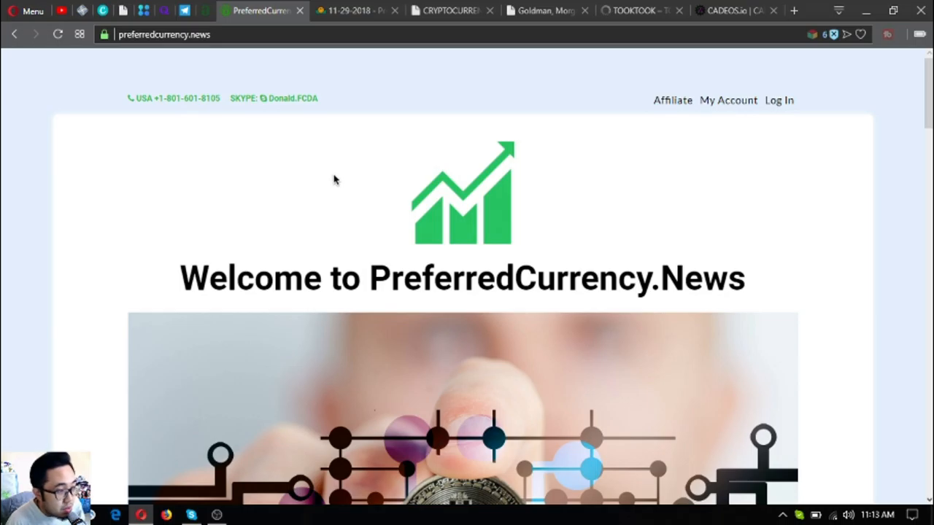
mouse_move(359, 216)
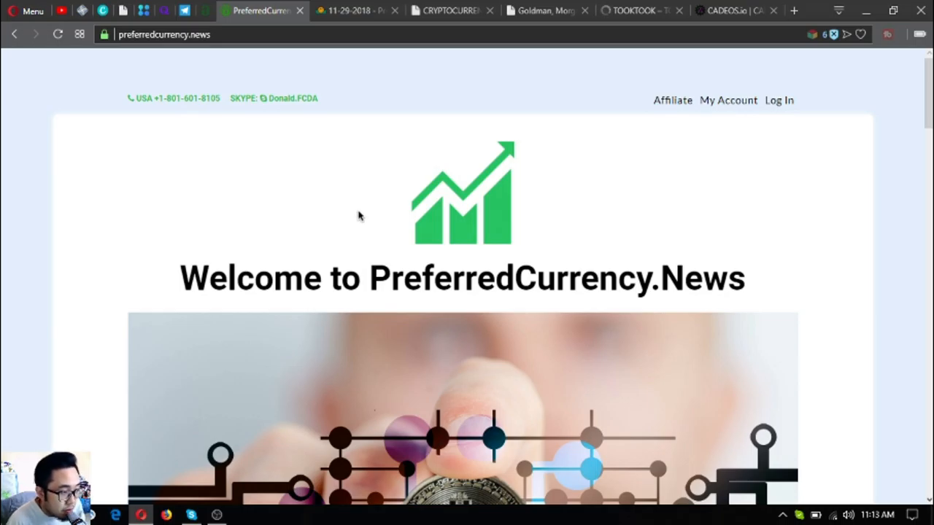
Step: Scroll the PreferredCurrency.News homepage down to the Subscribe Now pricing section
scroll("down", 3)
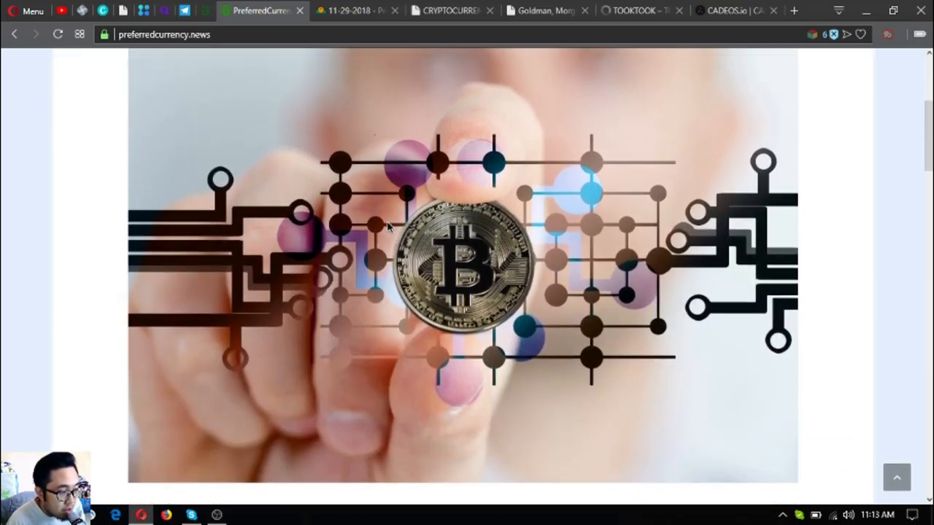
scroll("down", 3)
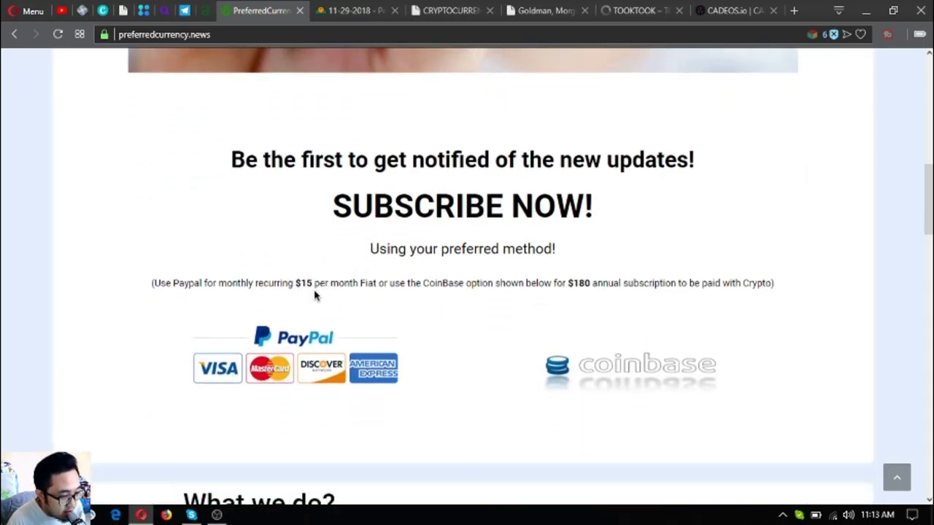
mouse_move(555, 342)
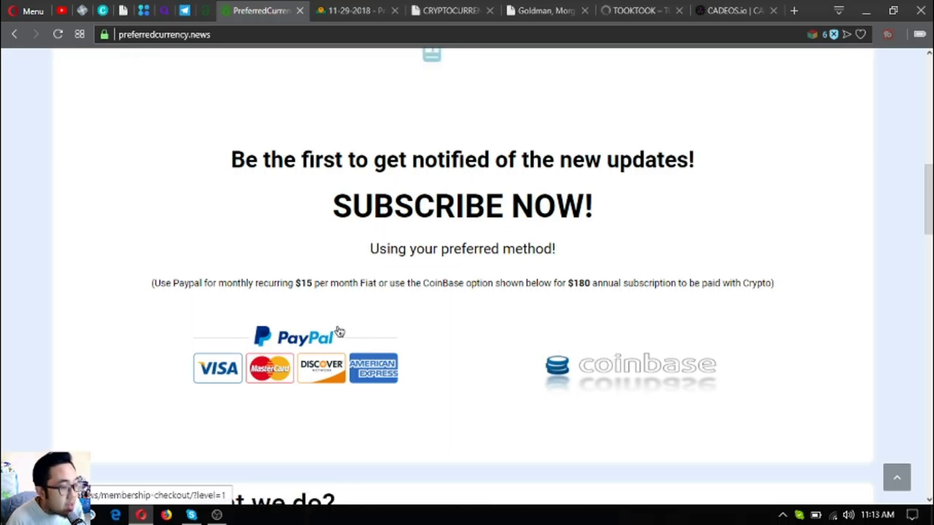
scroll("down", 3)
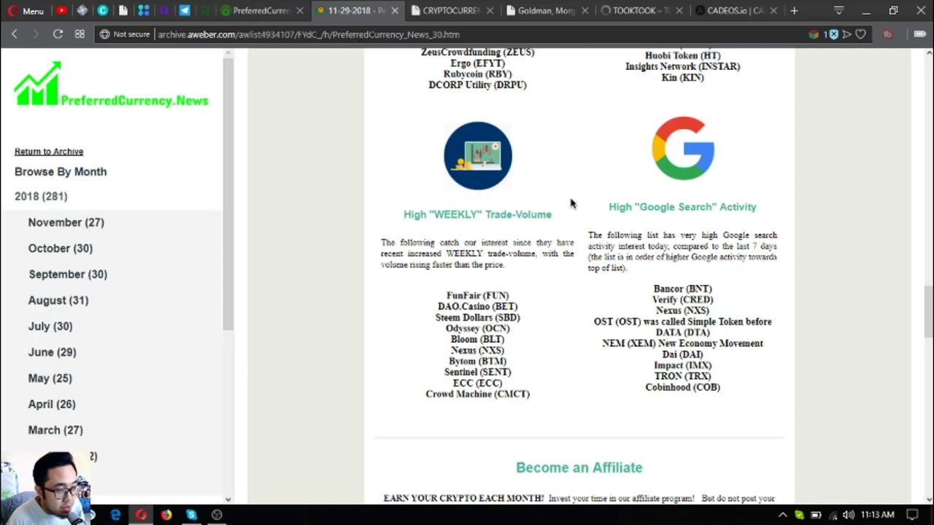
scroll("up", 3)
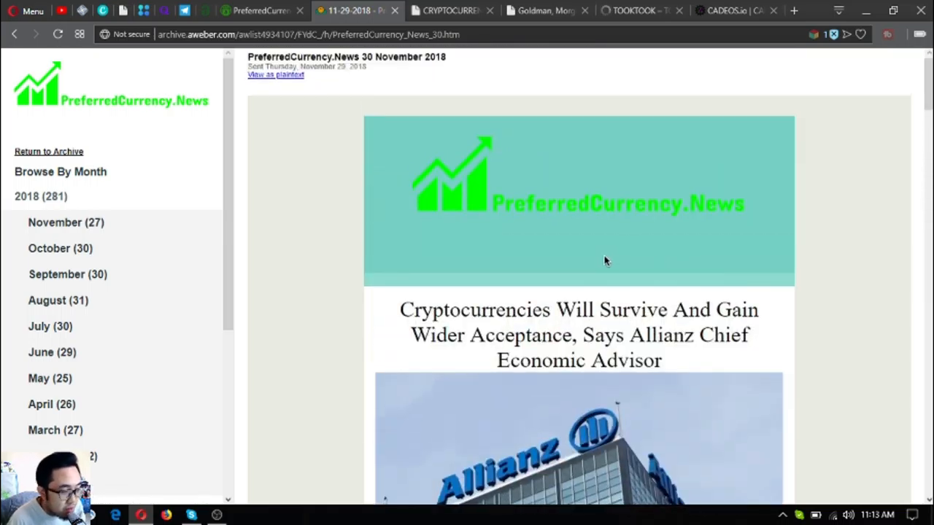
mouse_move(512, 259)
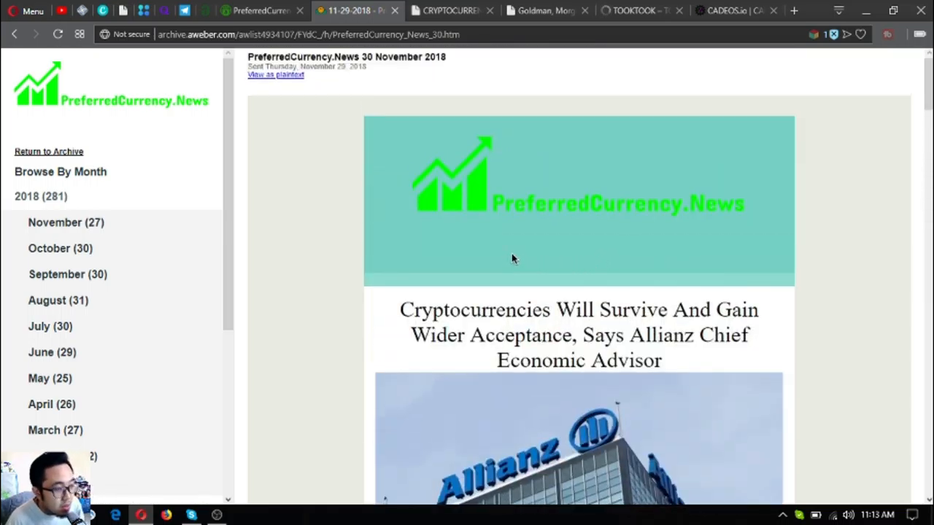
mouse_move(509, 241)
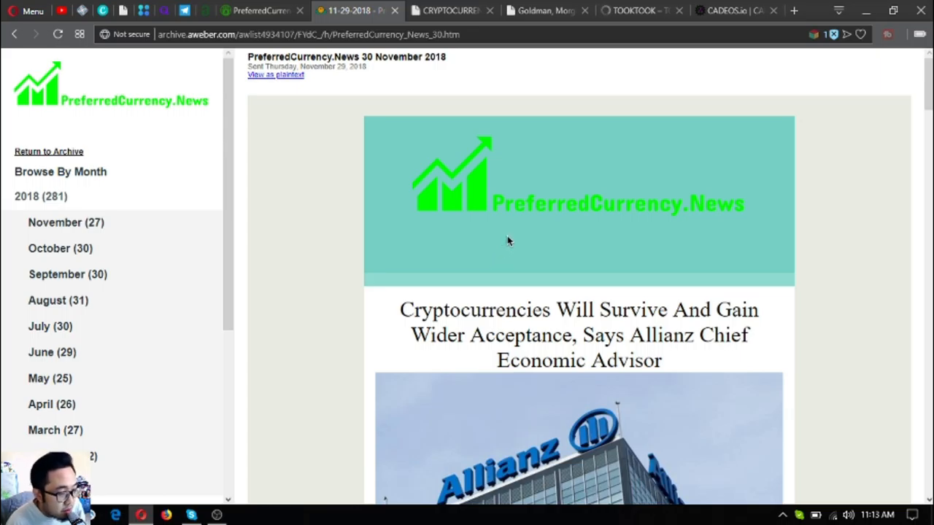
scroll("down", 3)
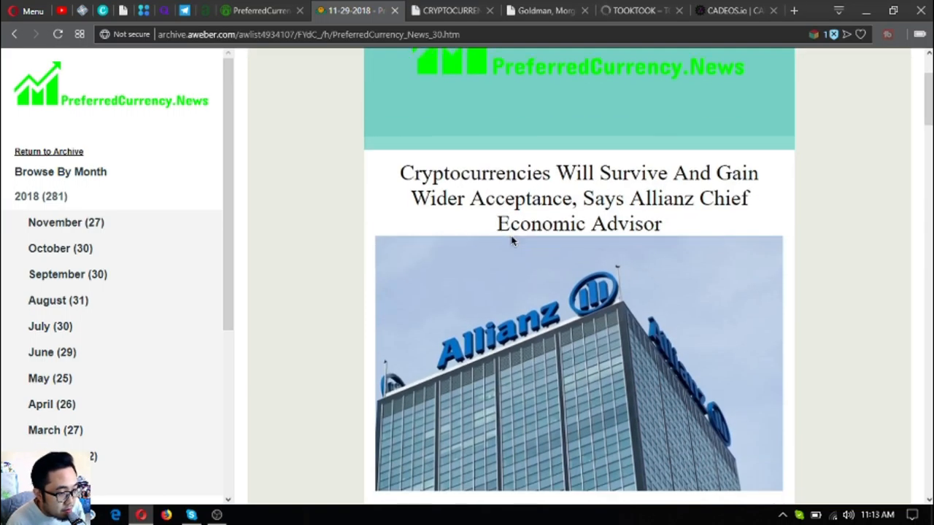
scroll("down", 3)
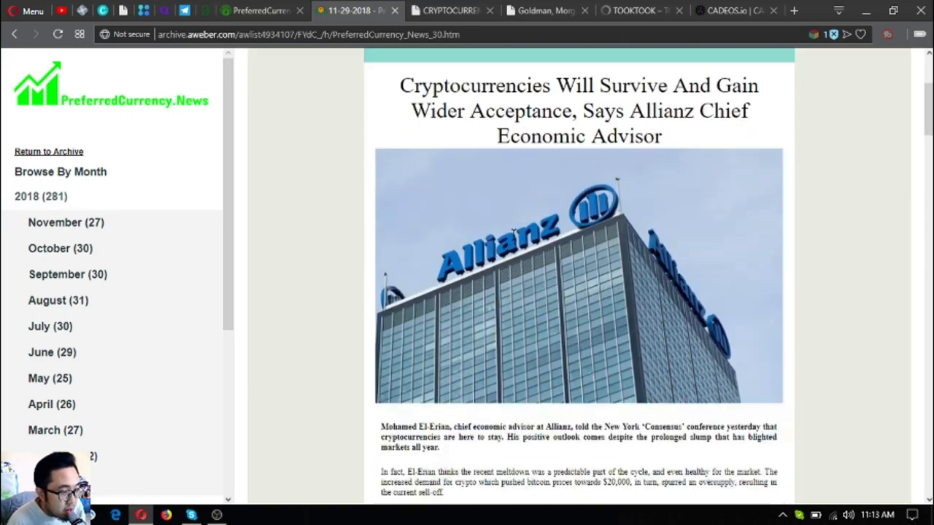
scroll("down", 3)
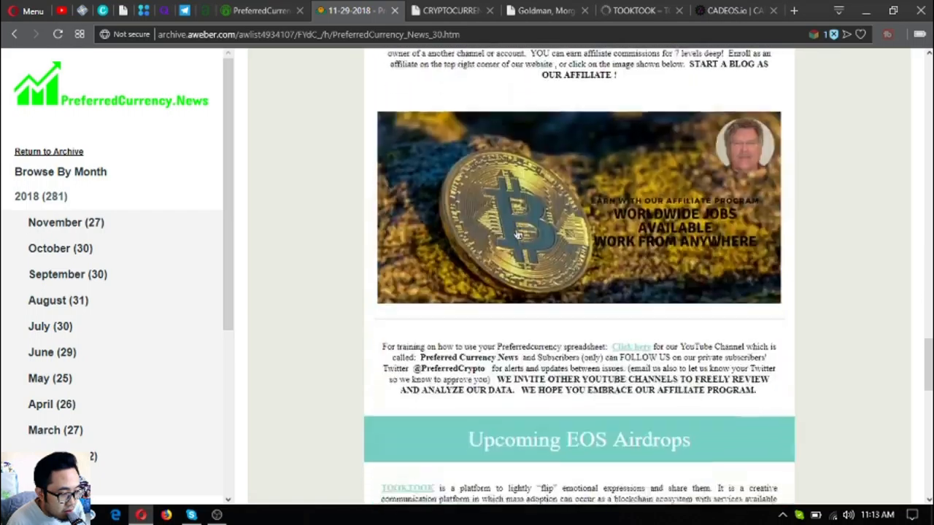
scroll("down", 3)
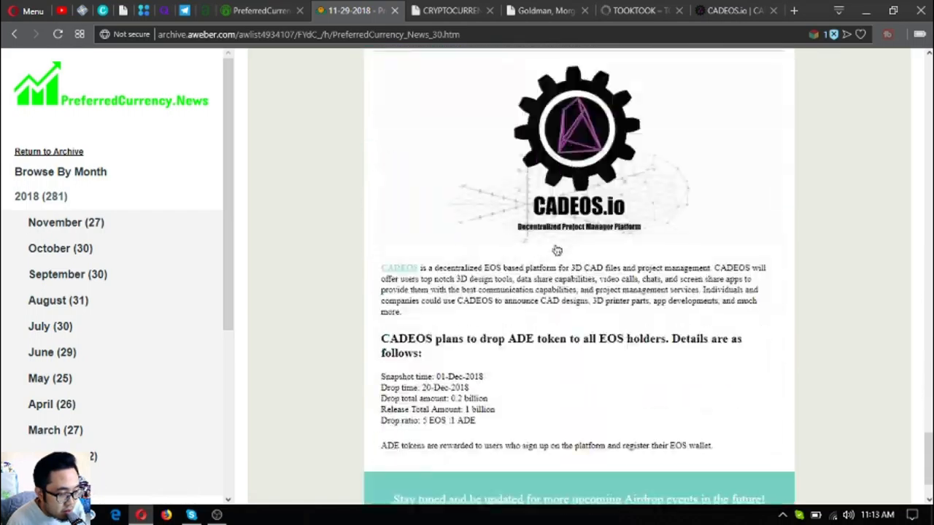
scroll("up", 3)
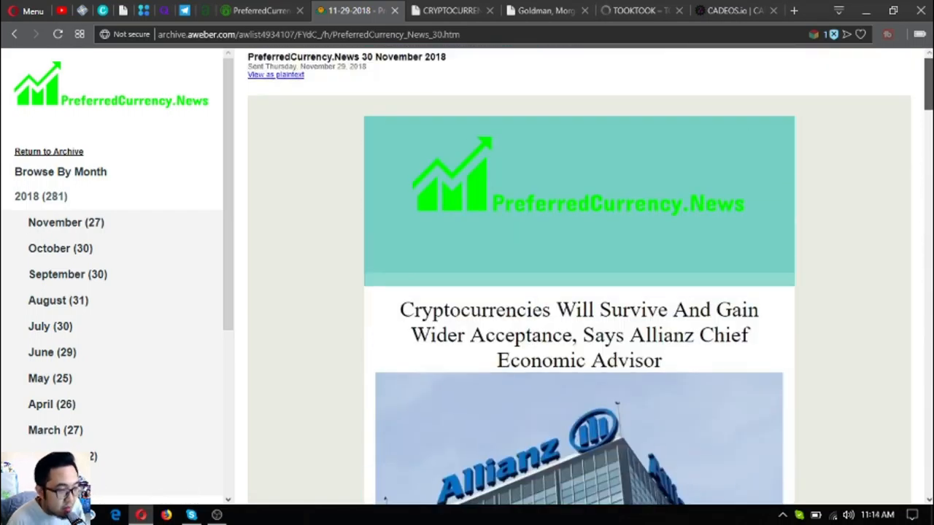
scroll("down", 3)
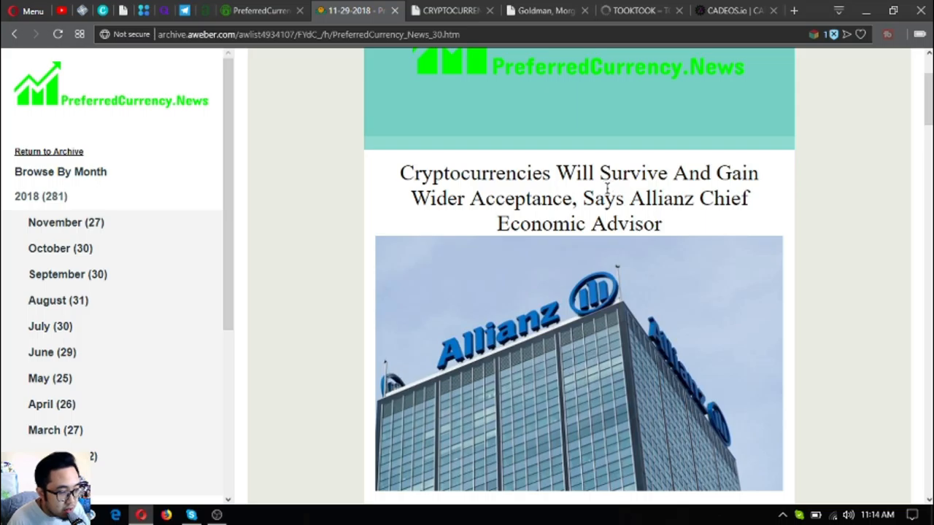
mouse_move(605, 186)
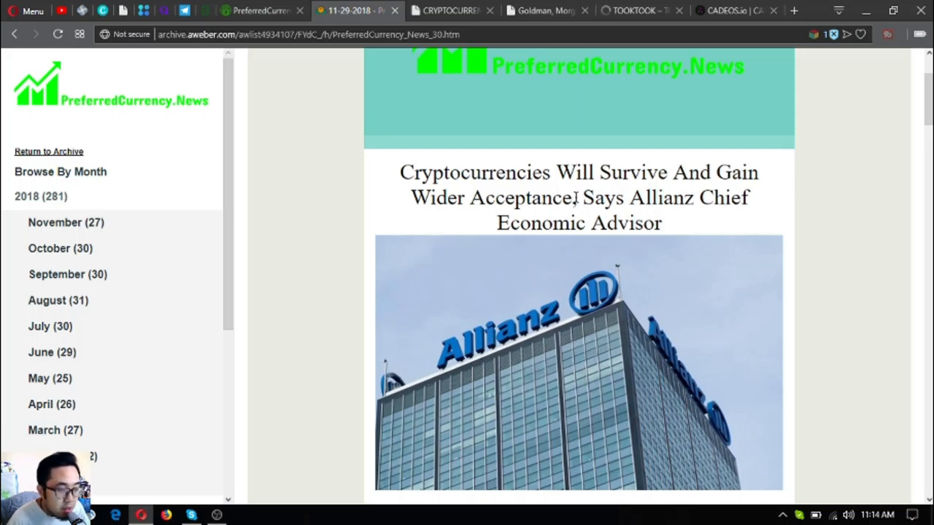
scroll("down", 3)
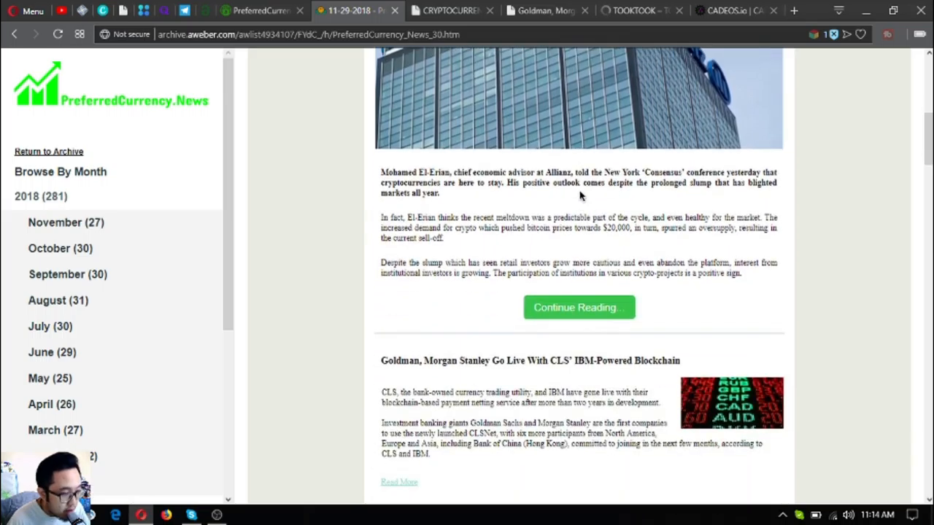
Step: Open the full Allianz article and read down to El-Erian's 'Institutions Establishing a Foothold' quote
left_click(579, 307)
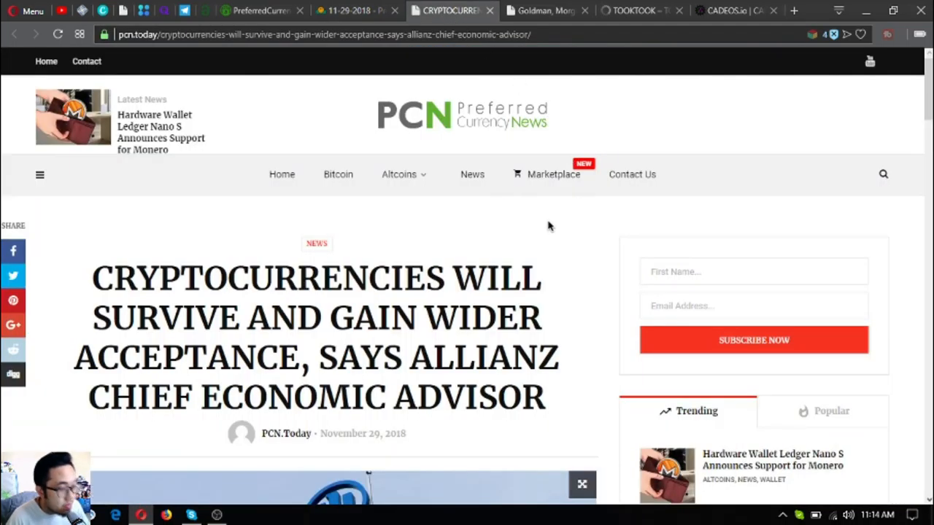
scroll("down", 3)
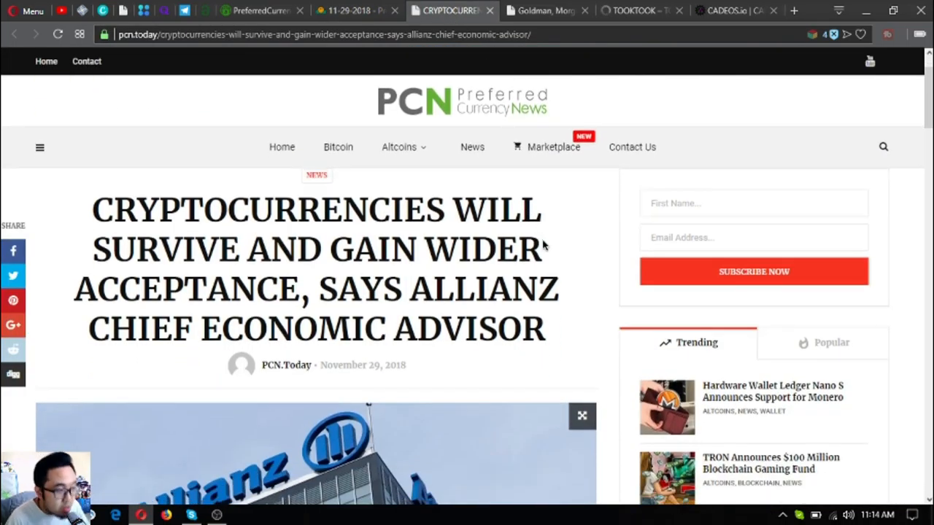
mouse_move(511, 275)
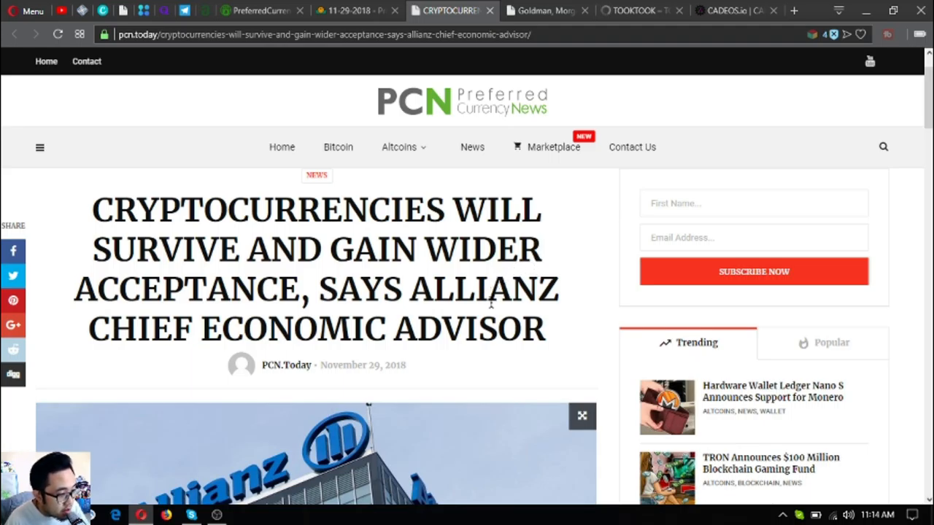
scroll("down", 3)
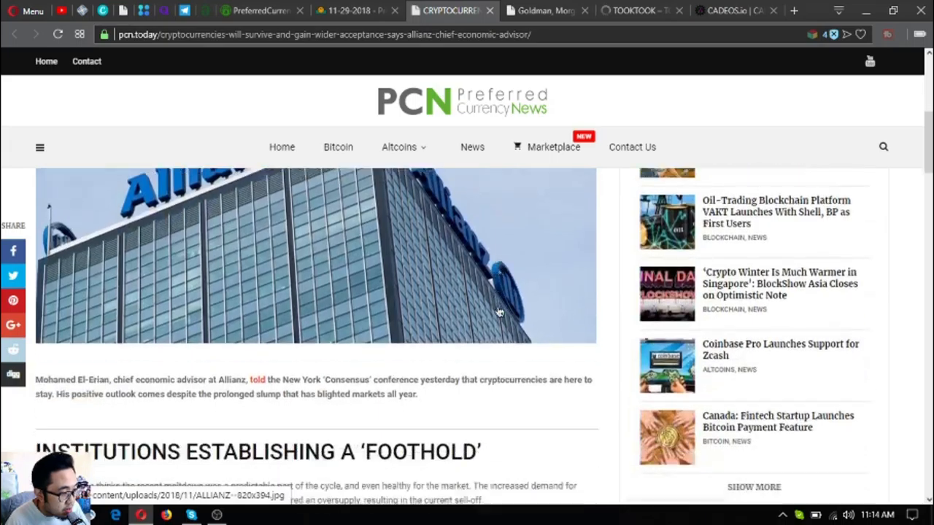
scroll("down", 3)
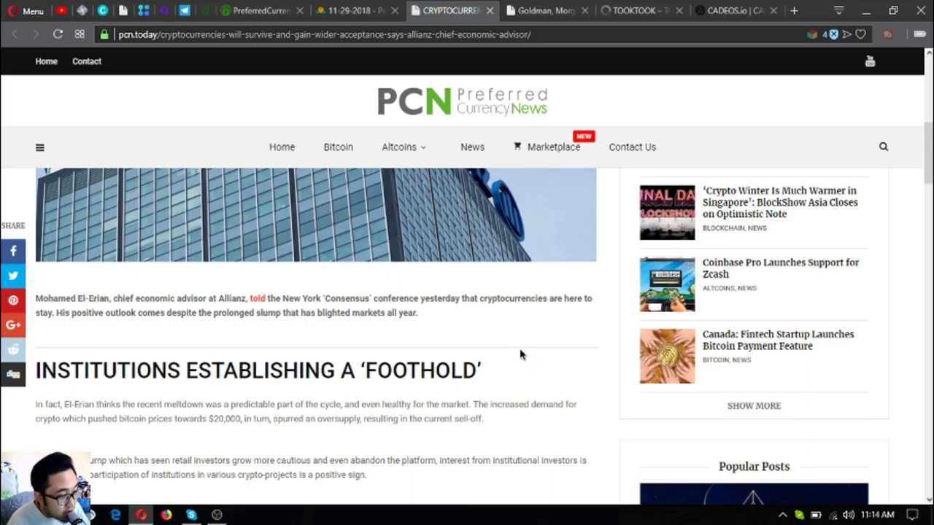
mouse_move(479, 347)
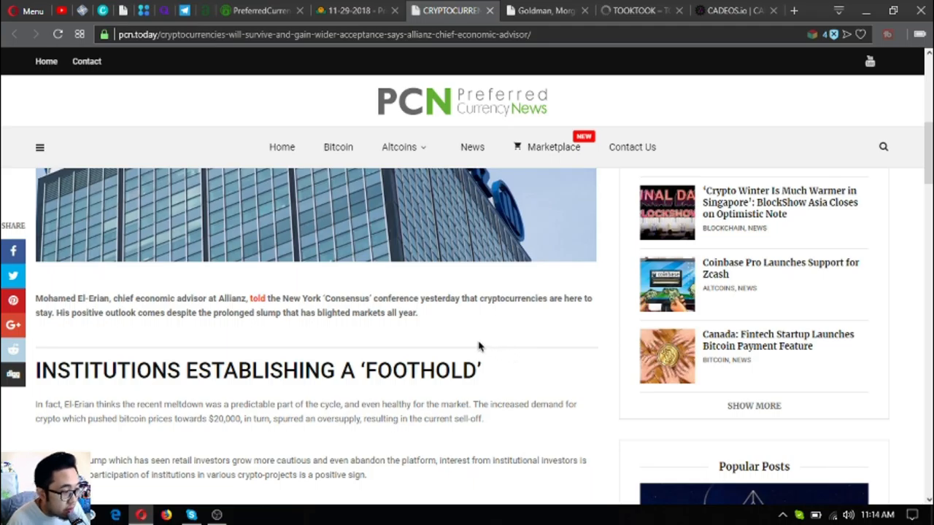
mouse_move(443, 350)
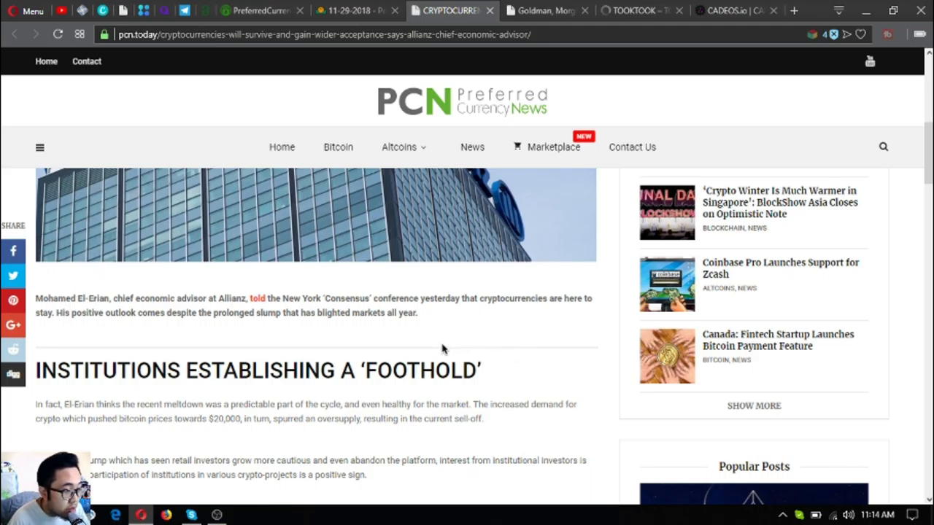
mouse_move(442, 350)
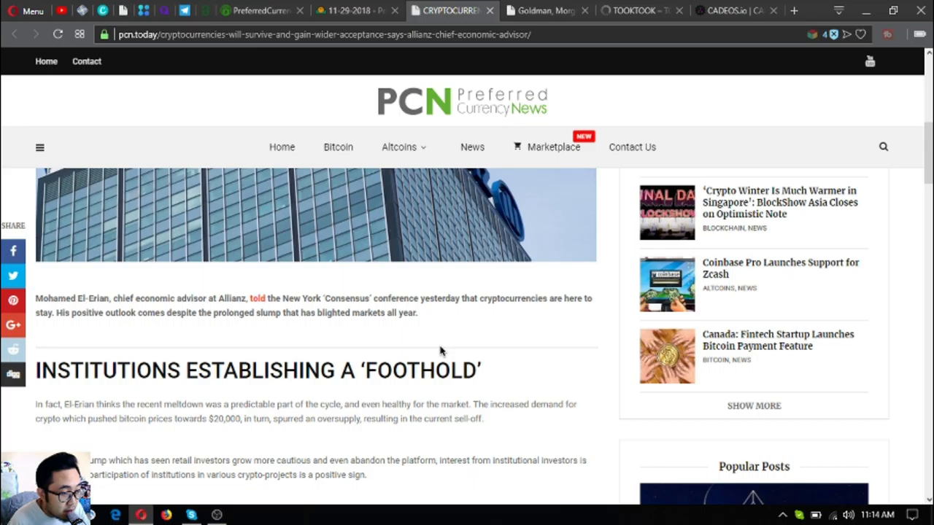
scroll("down", 3)
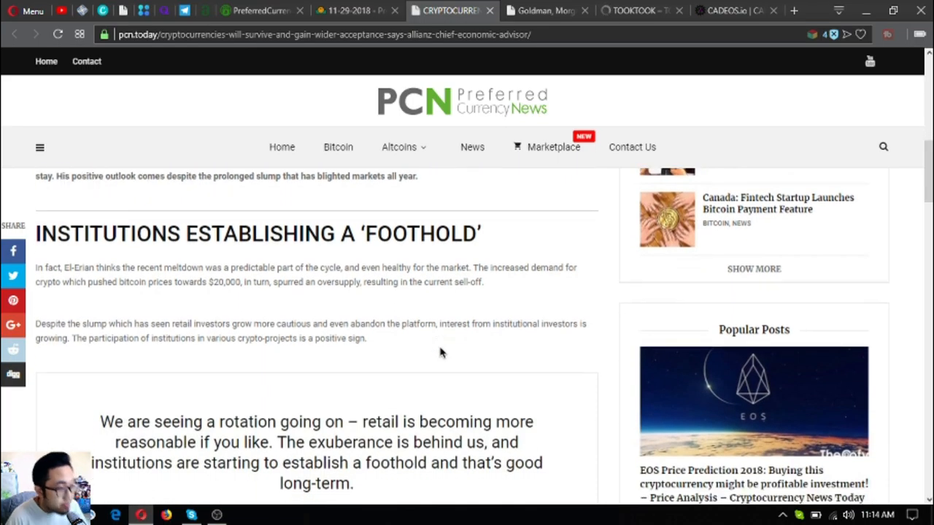
mouse_move(454, 341)
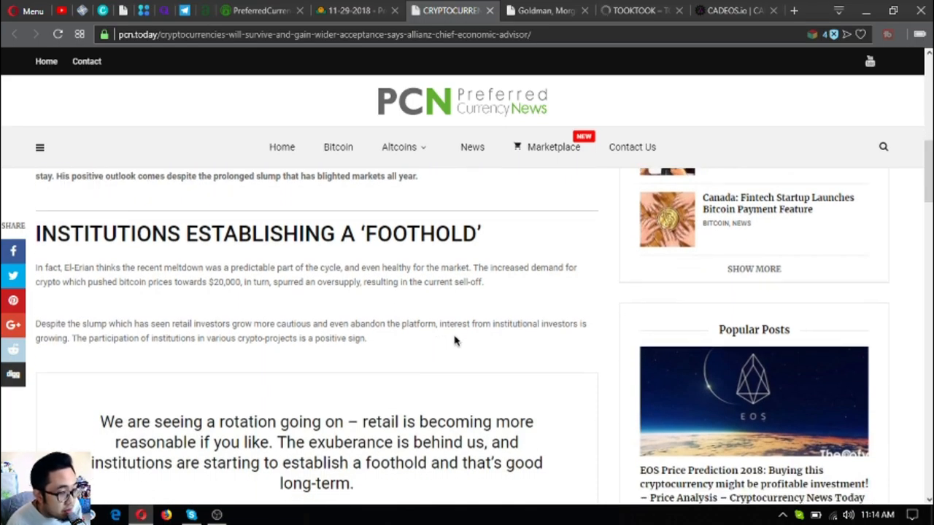
mouse_move(451, 339)
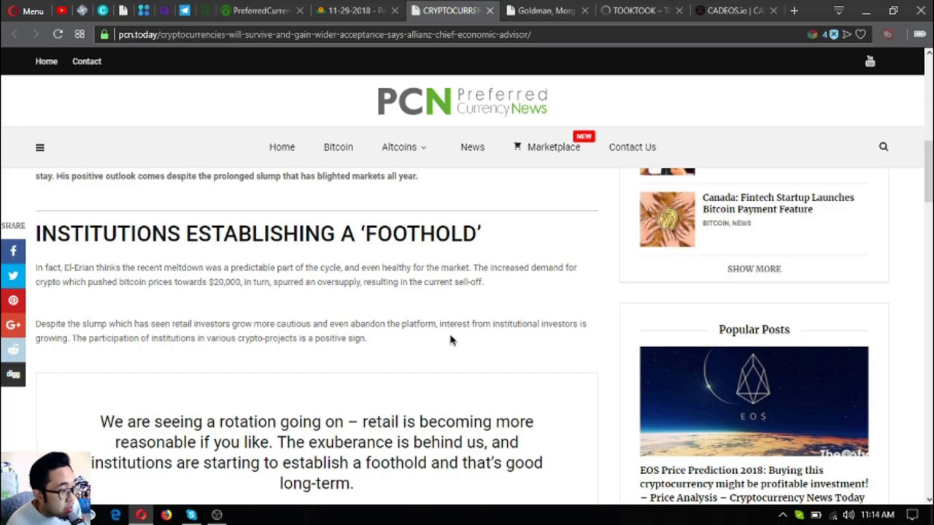
mouse_move(447, 339)
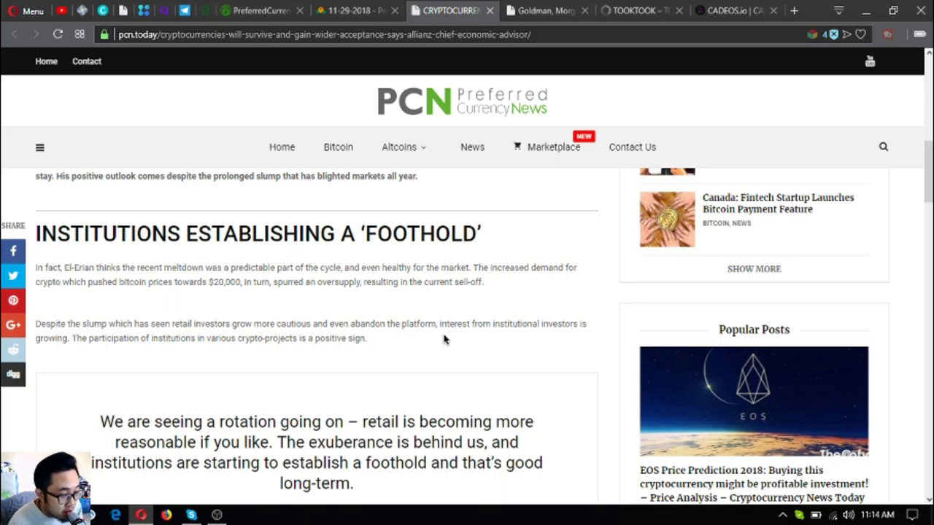
mouse_move(447, 337)
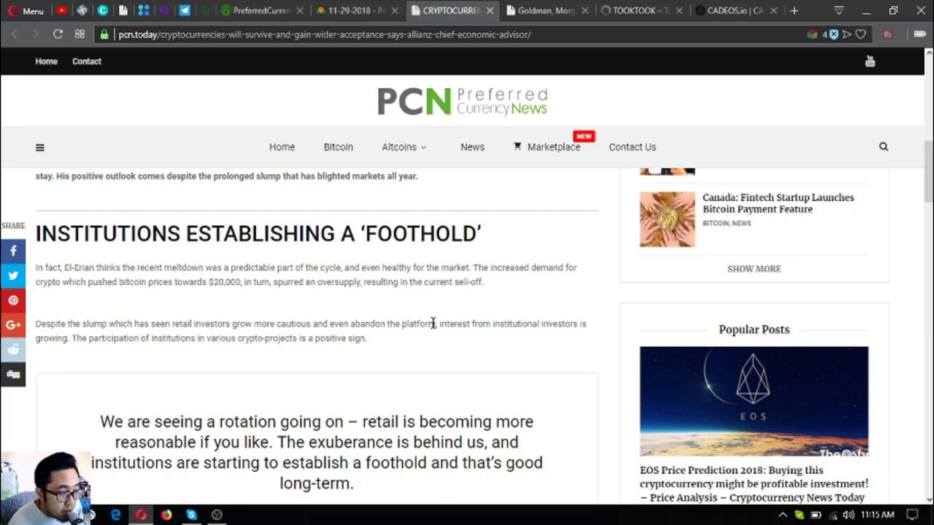
mouse_move(479, 346)
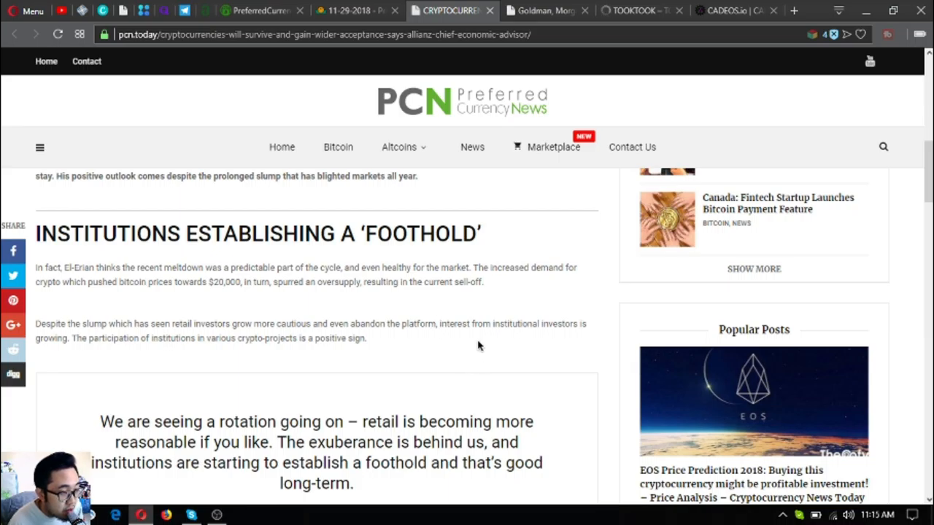
scroll("down", 3)
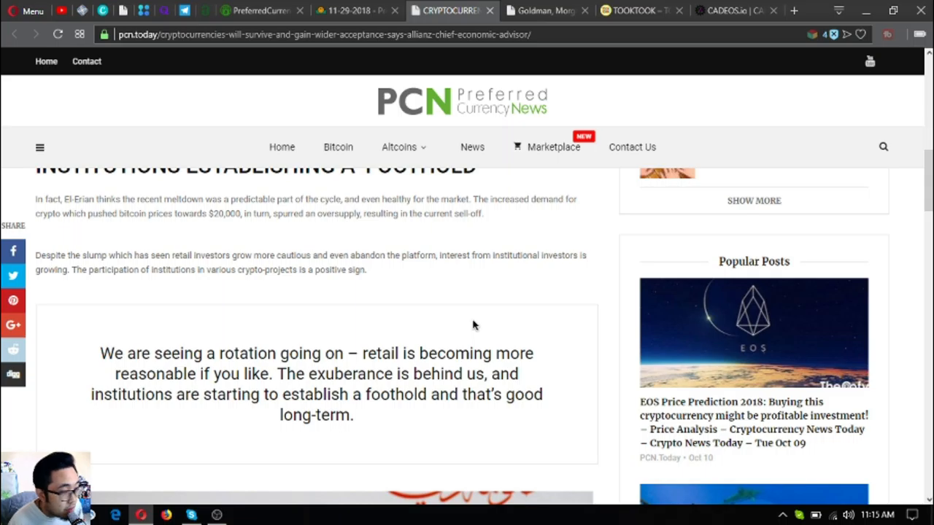
mouse_move(456, 320)
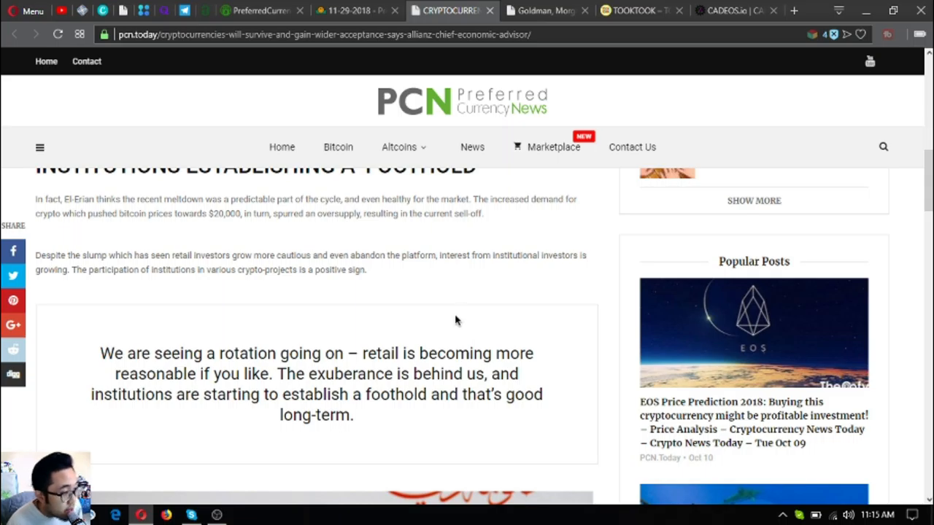
mouse_move(445, 319)
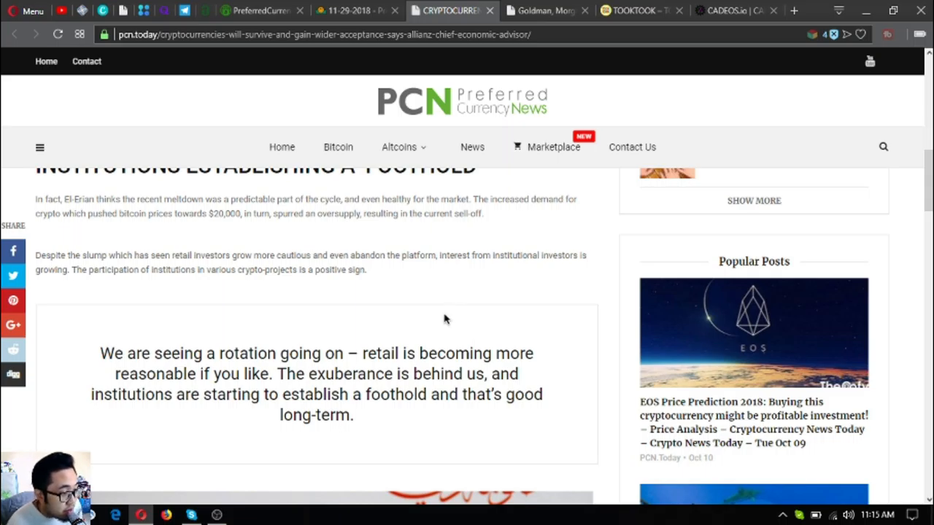
mouse_move(460, 312)
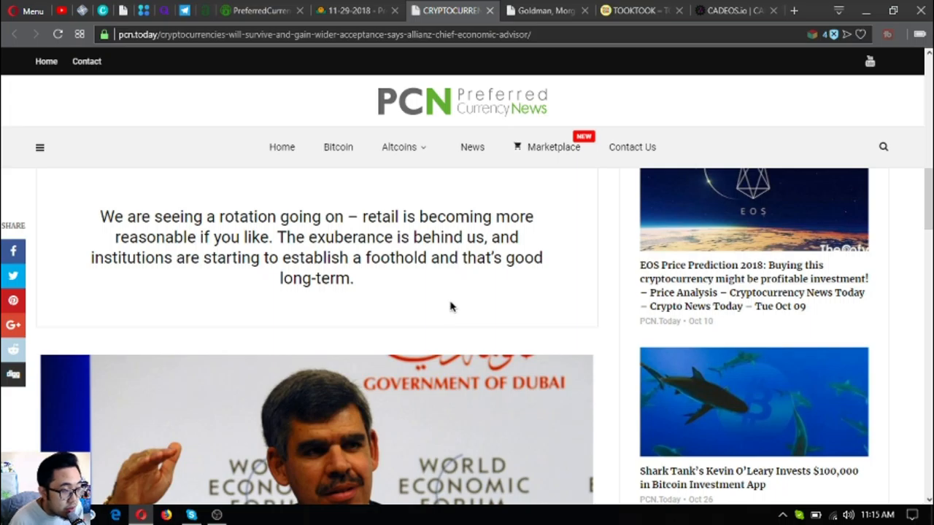
mouse_move(430, 313)
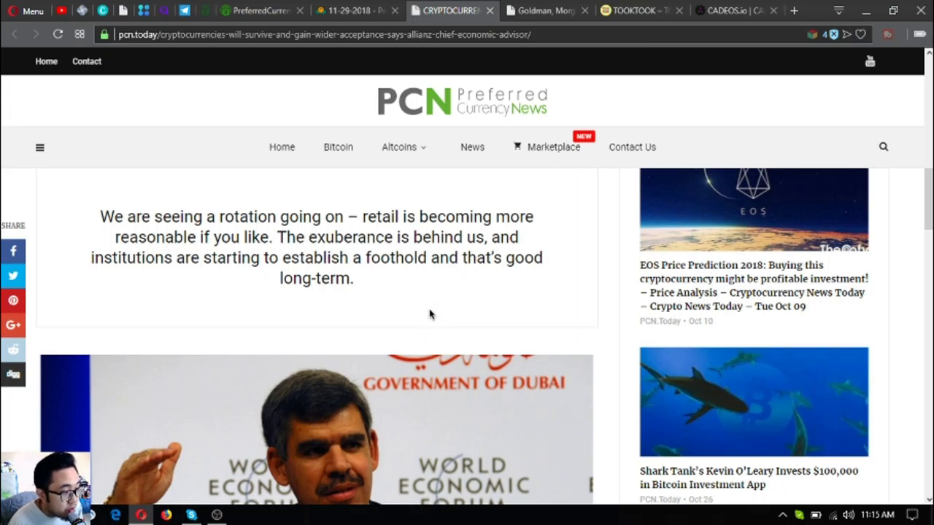
mouse_move(446, 315)
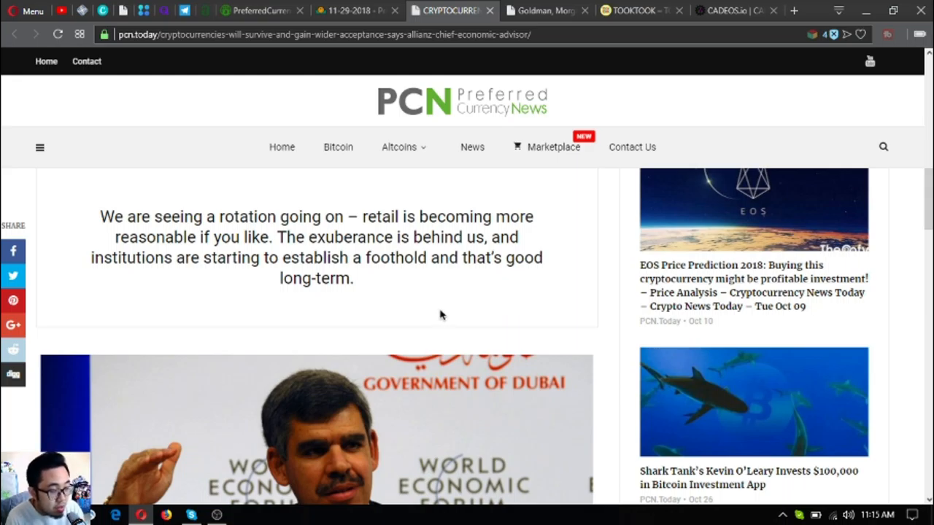
Step: Scroll past El-Erian's photo to the Ecosystem section and the article tags
scroll("down", 3)
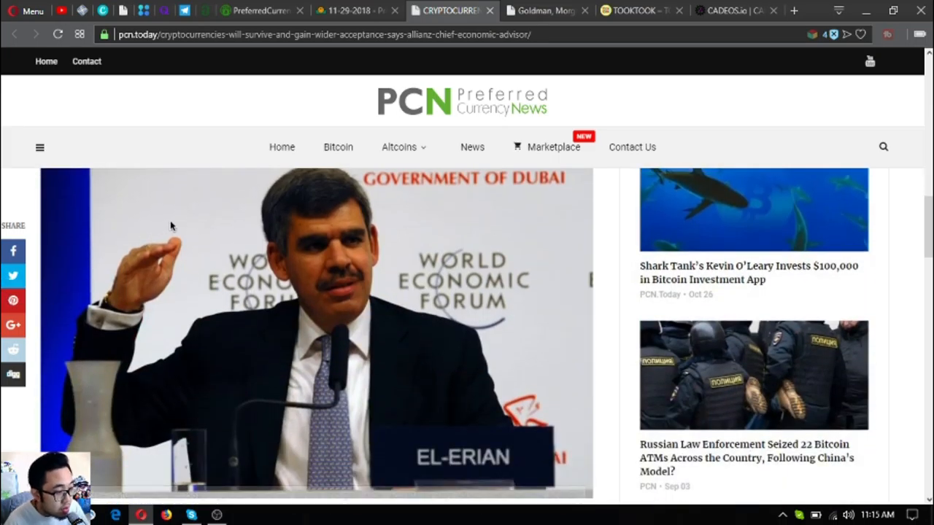
scroll("down", 3)
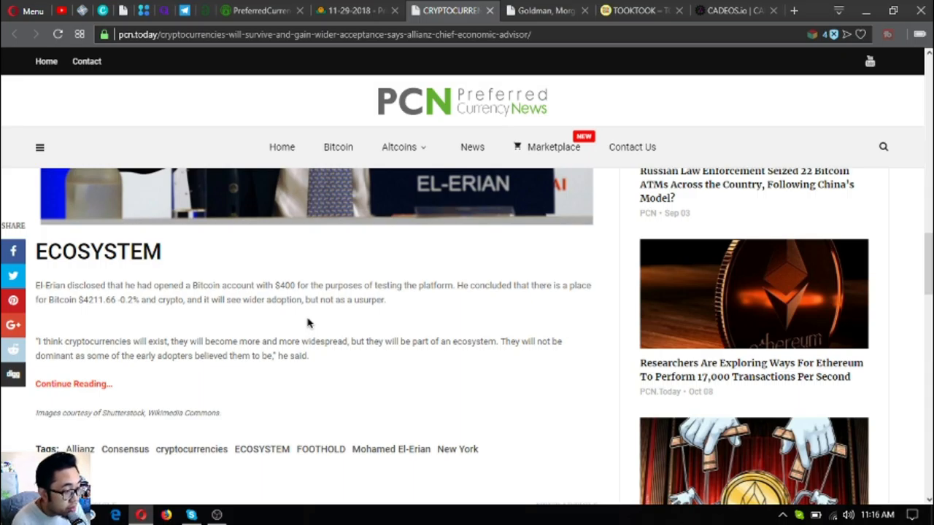
mouse_move(425, 82)
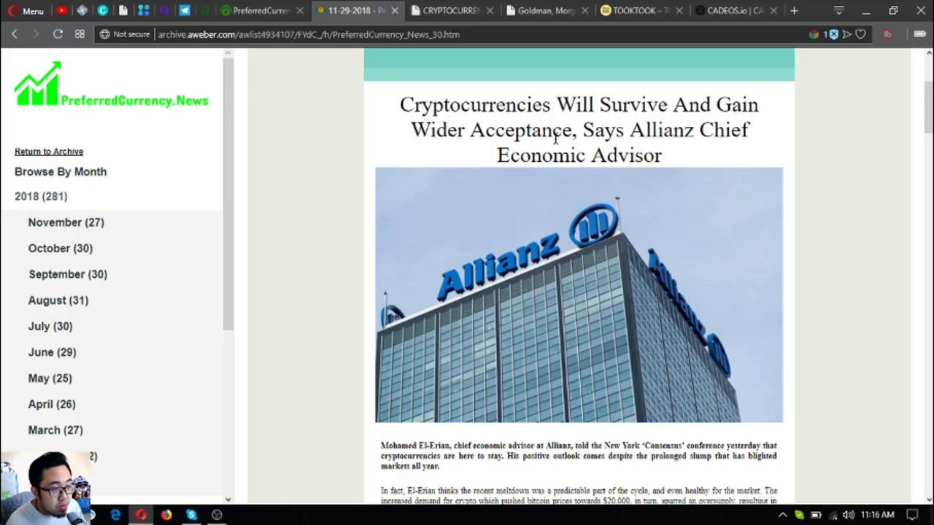
mouse_move(634, 122)
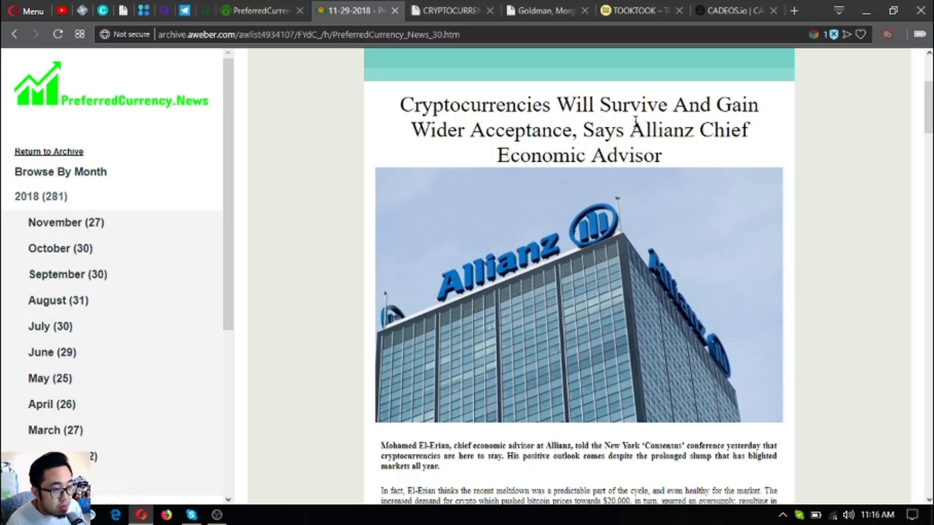
Step: Read the Goldman–Morgan Stanley CLS blockchain article past the netting quote to 'Filling in gaps'
scroll("down", 3)
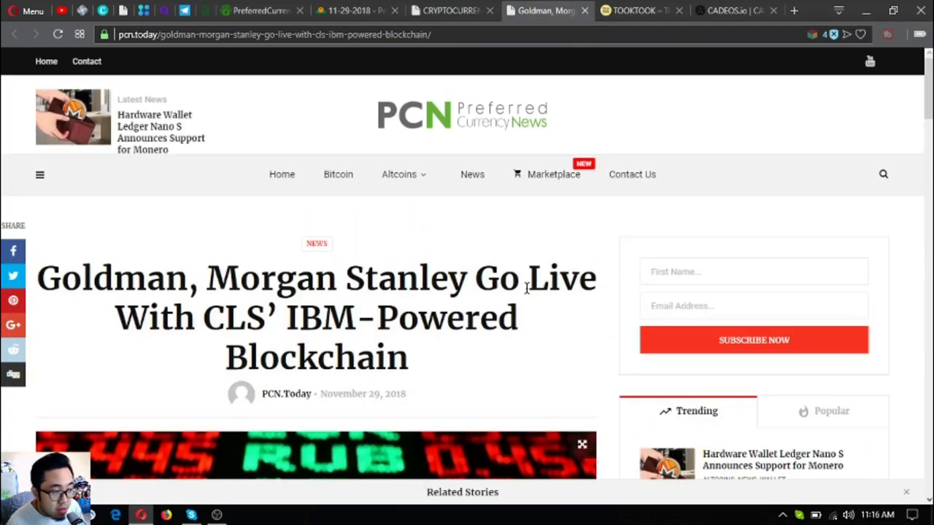
mouse_move(513, 352)
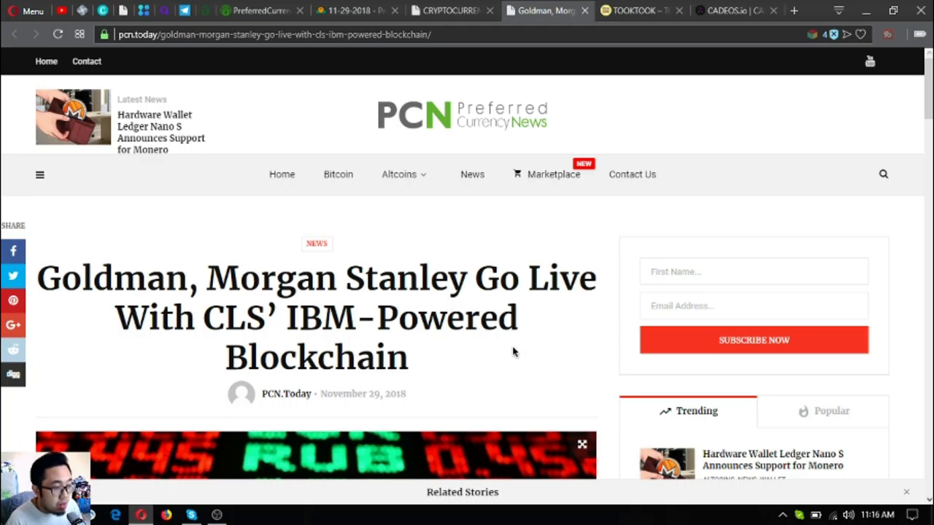
scroll("down", 3)
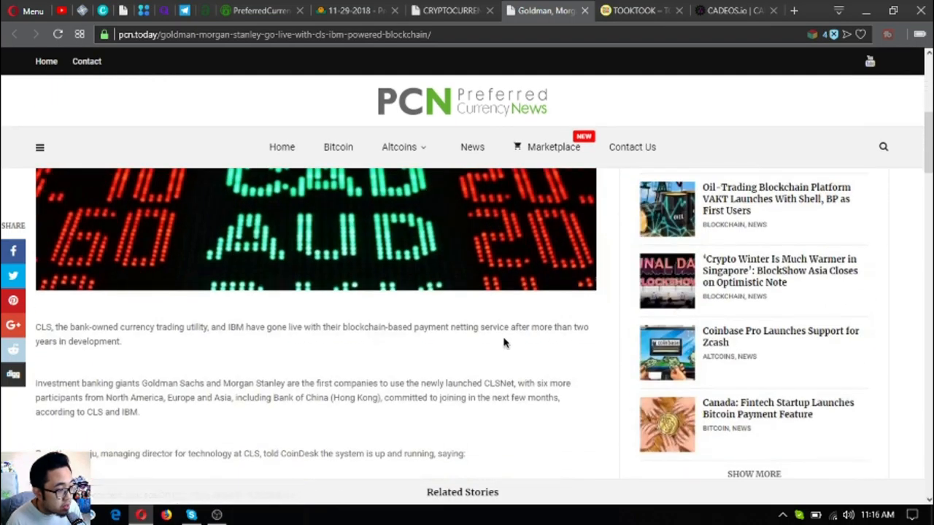
scroll("down", 3)
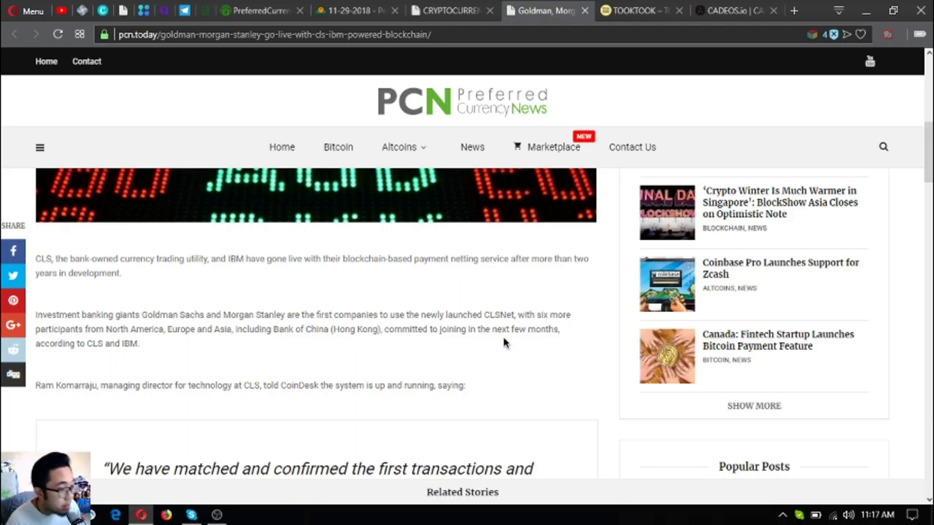
scroll("down", 3)
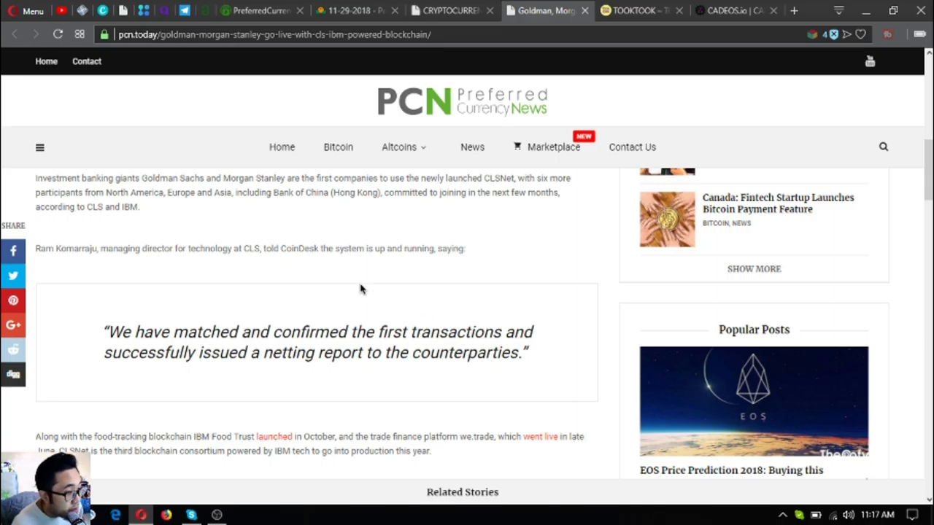
mouse_move(347, 302)
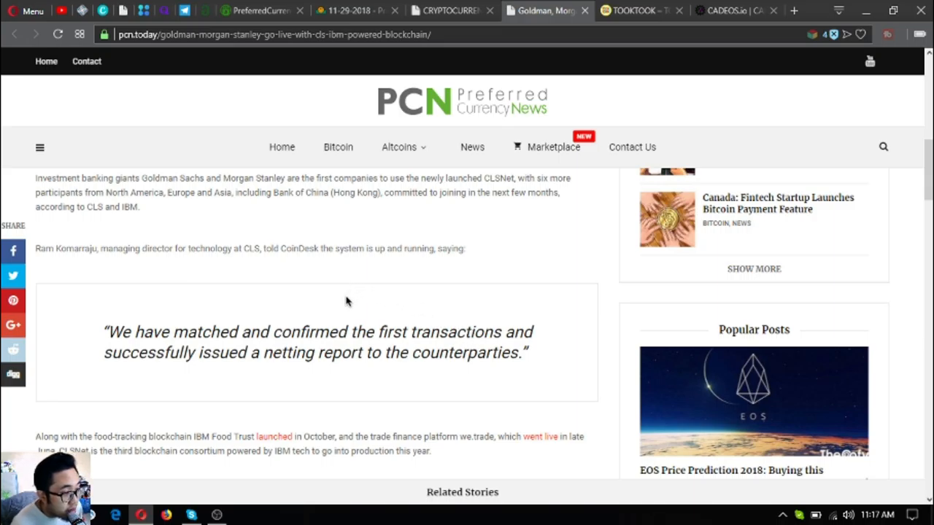
mouse_move(371, 296)
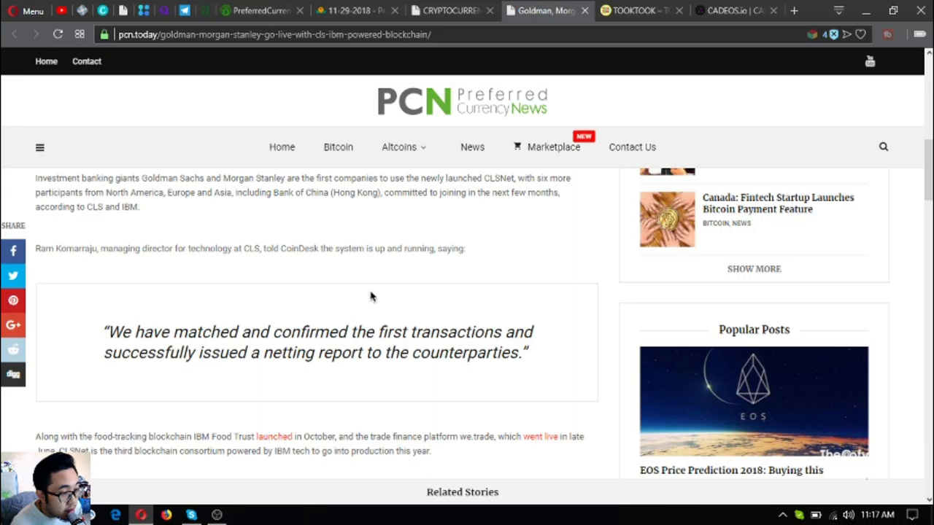
scroll("down", 3)
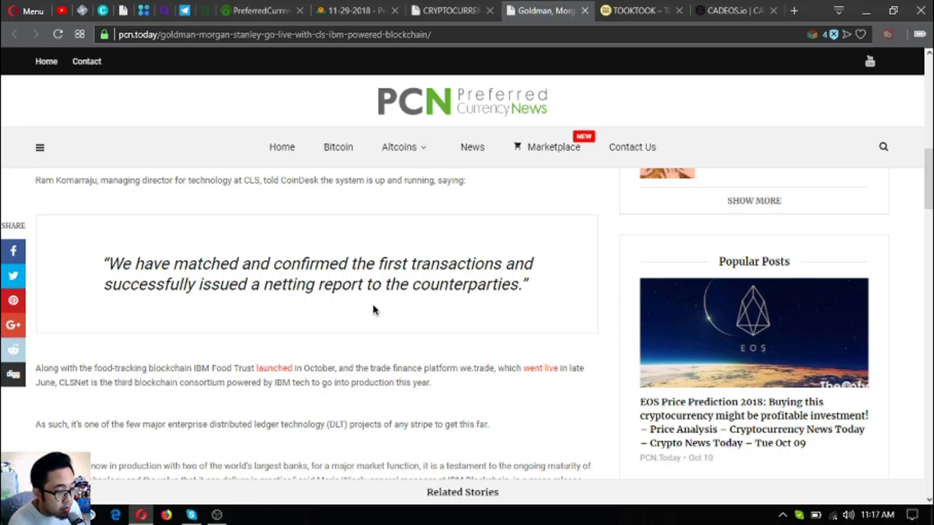
scroll("down", 3)
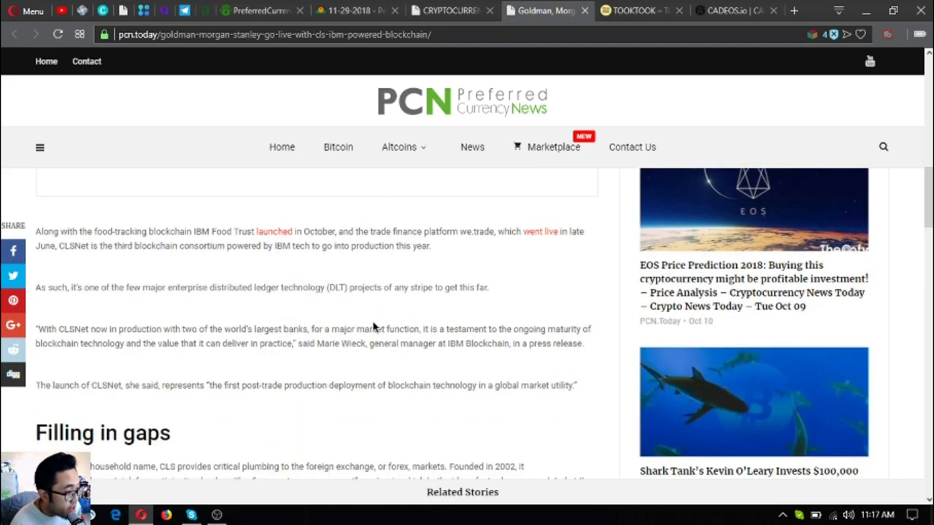
mouse_move(322, 317)
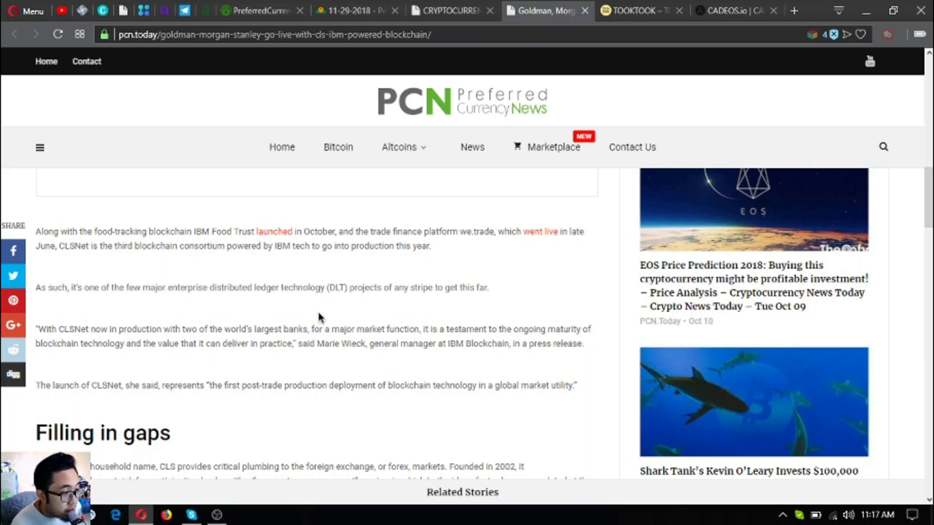
mouse_move(325, 290)
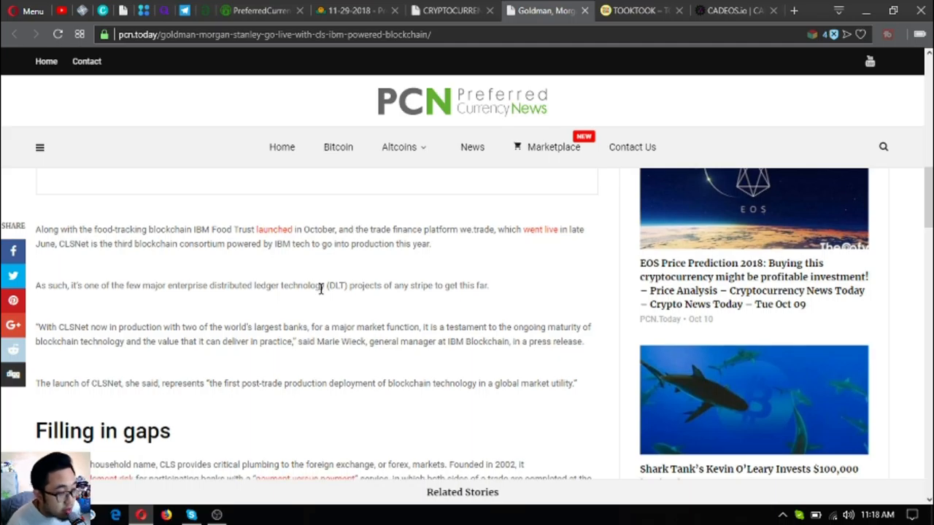
Step: Read on through 'Filling in gaps' and the forex netting quotes to 'Early explorer'
scroll("down", 3)
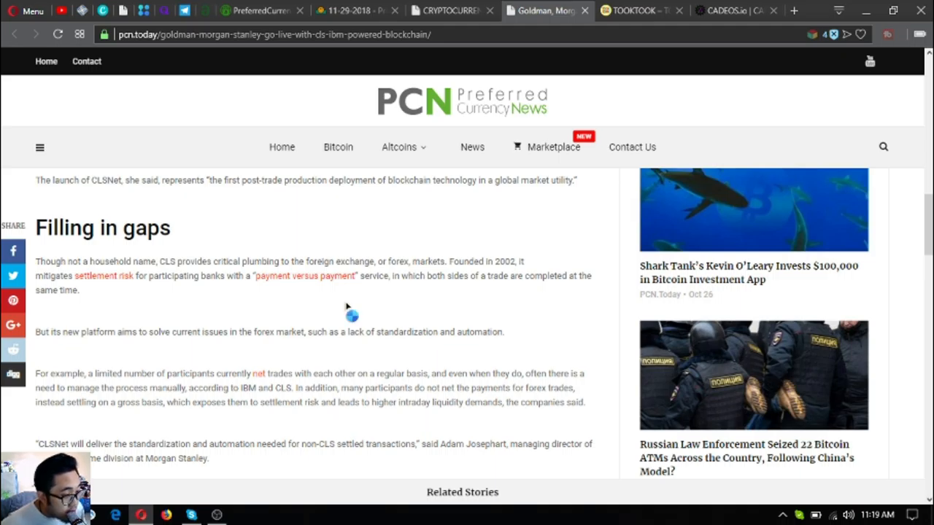
mouse_move(346, 306)
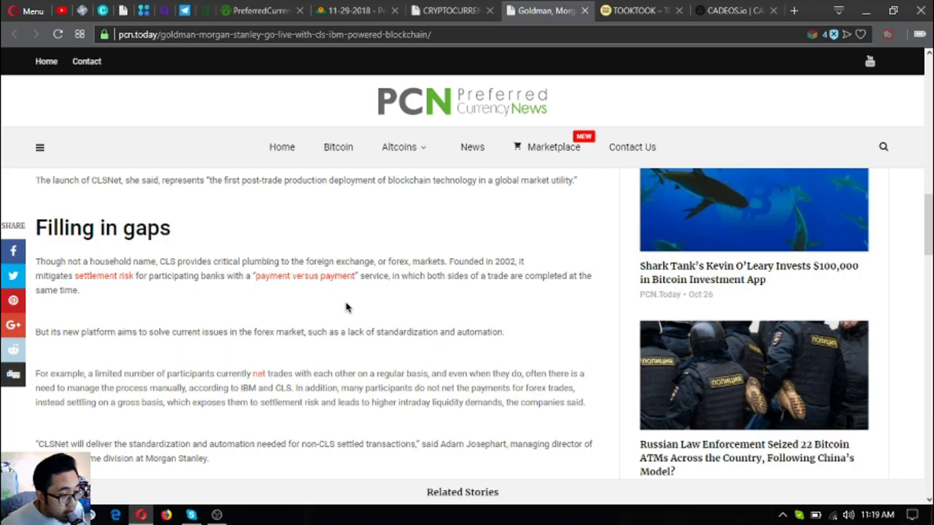
mouse_move(352, 305)
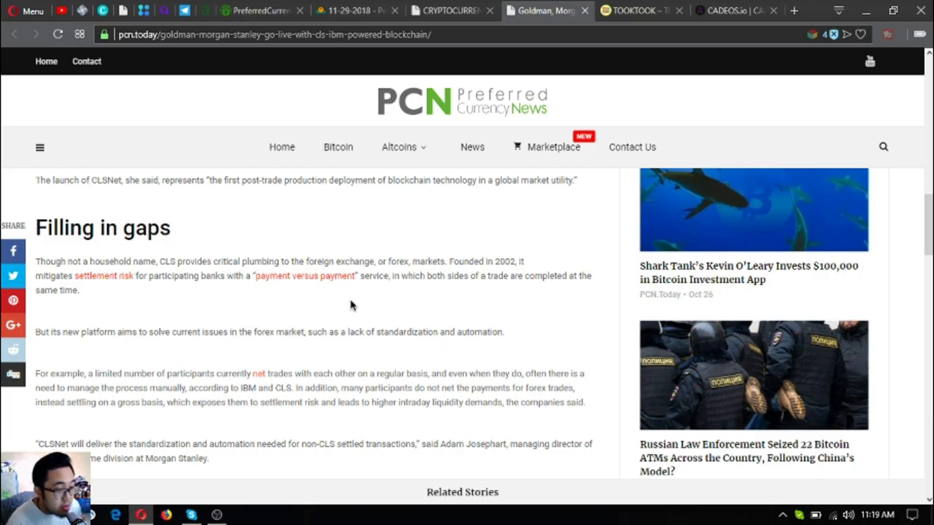
scroll("down", 3)
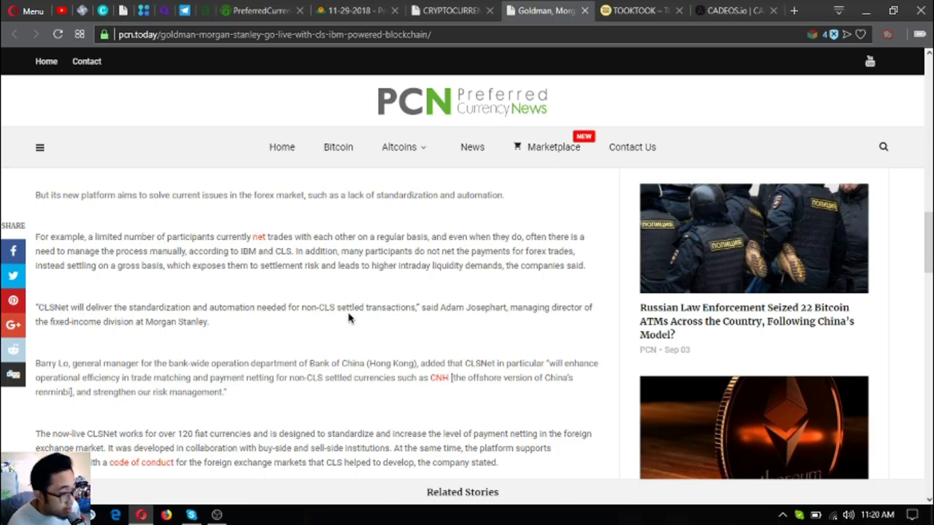
scroll("down", 3)
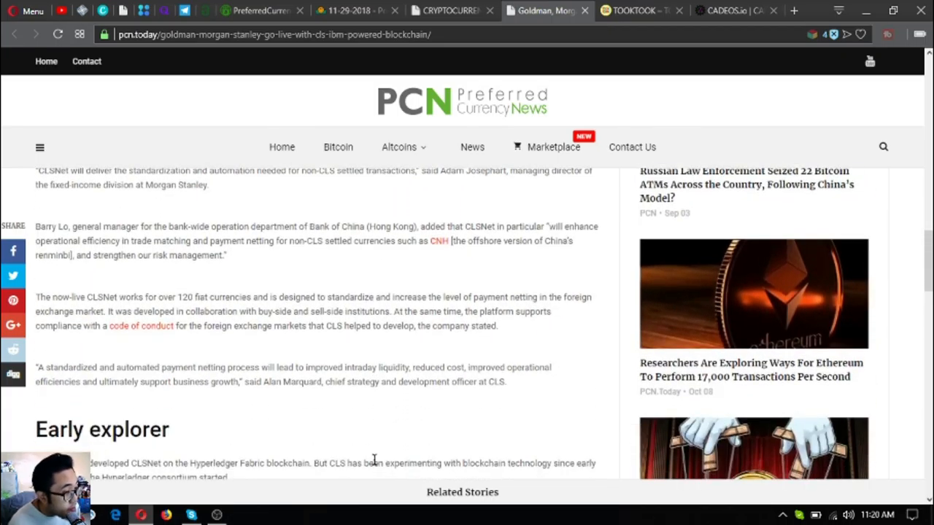
mouse_move(372, 460)
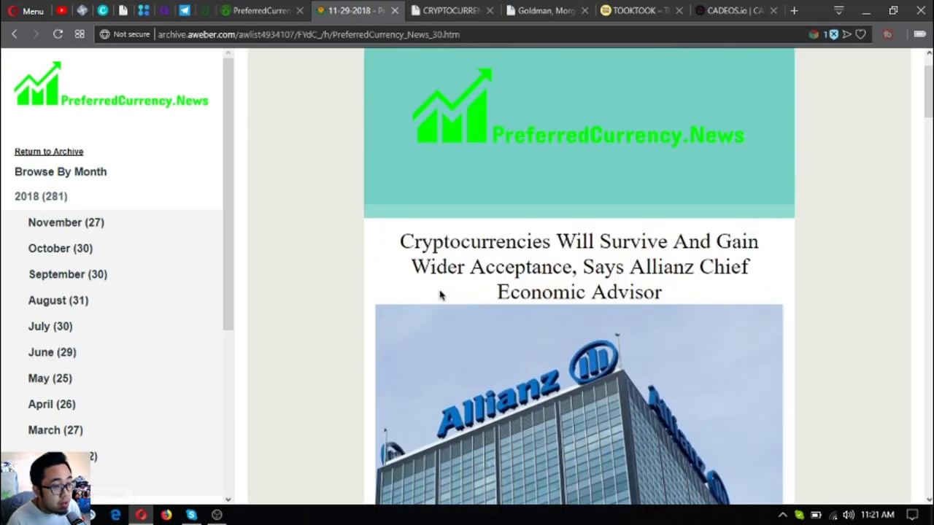
Step: Scroll the newsletter past the Telegram promo to Donald's Research List and Open Spreadsheet
scroll("down", 3)
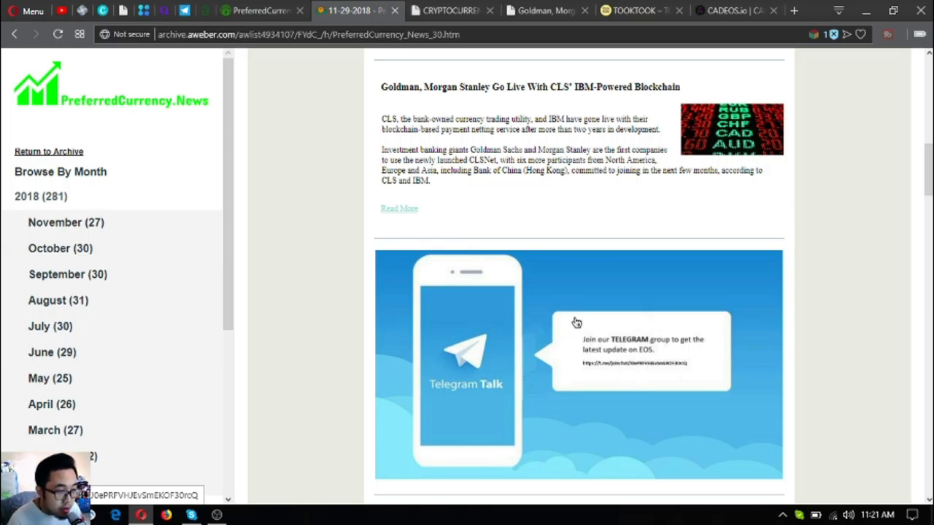
mouse_move(591, 356)
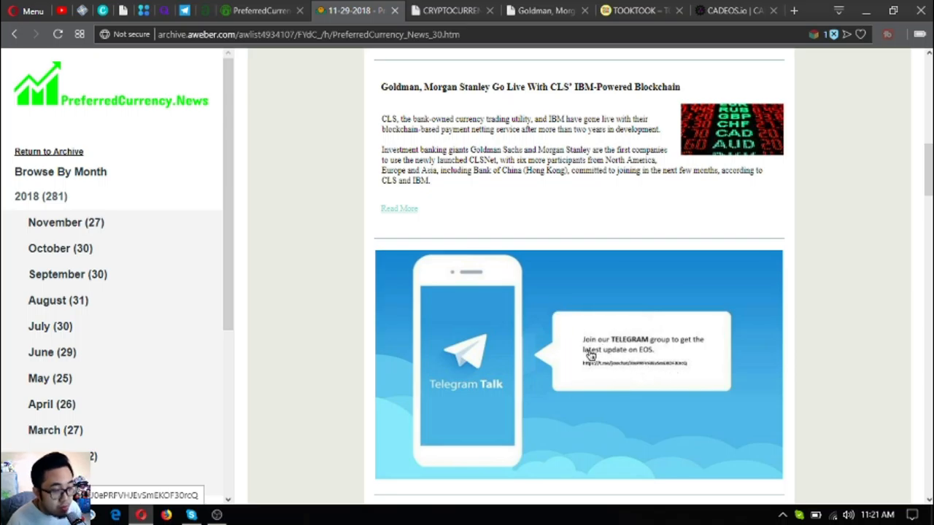
mouse_move(510, 257)
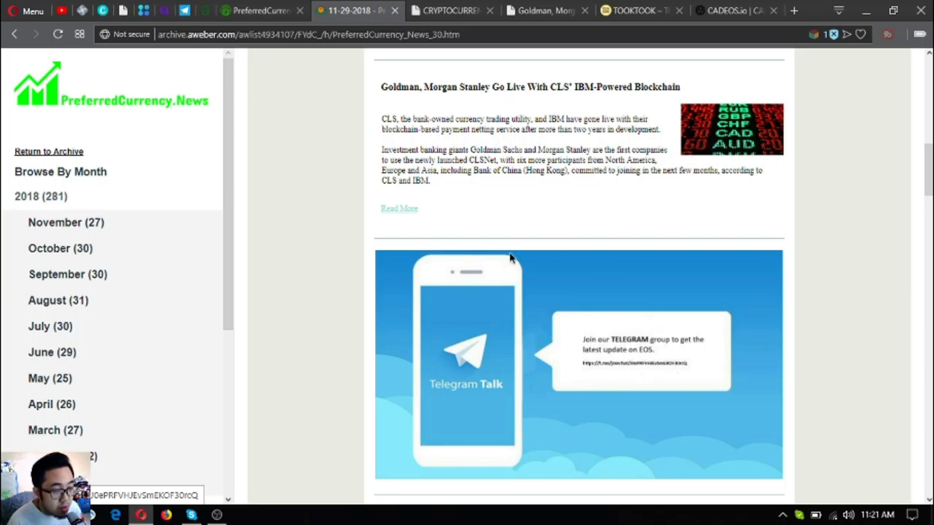
scroll("down", 3)
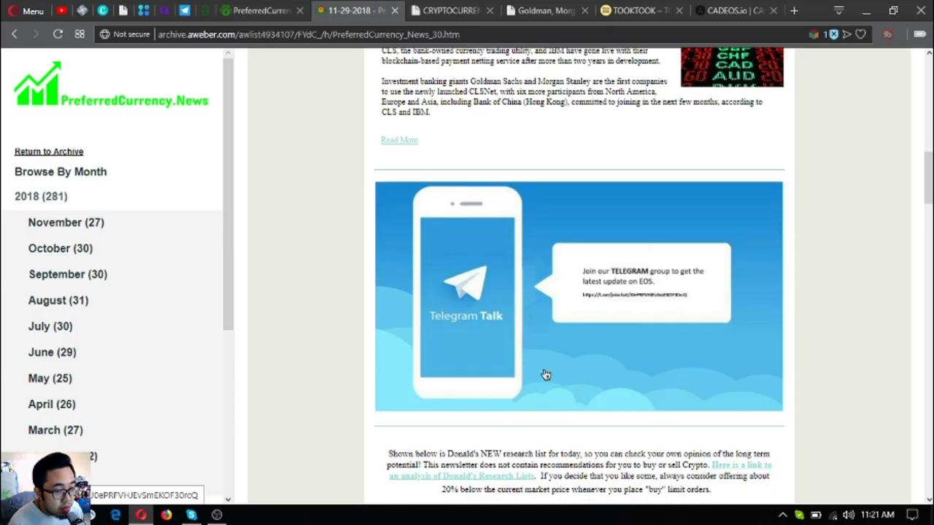
mouse_move(569, 262)
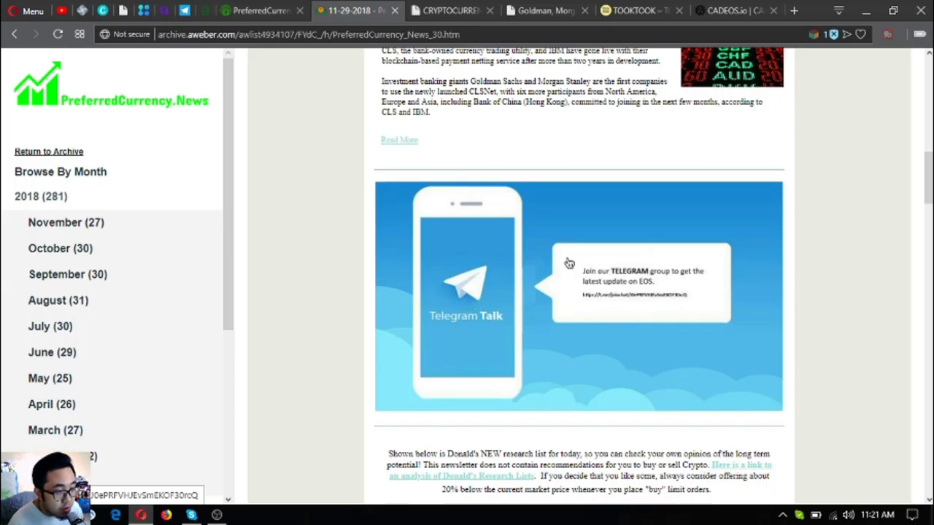
scroll("down", 3)
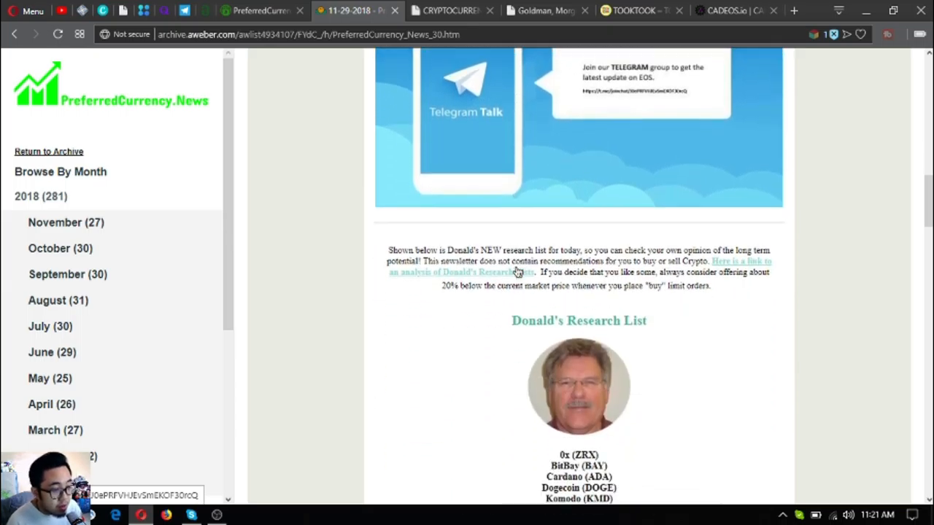
scroll("down", 3)
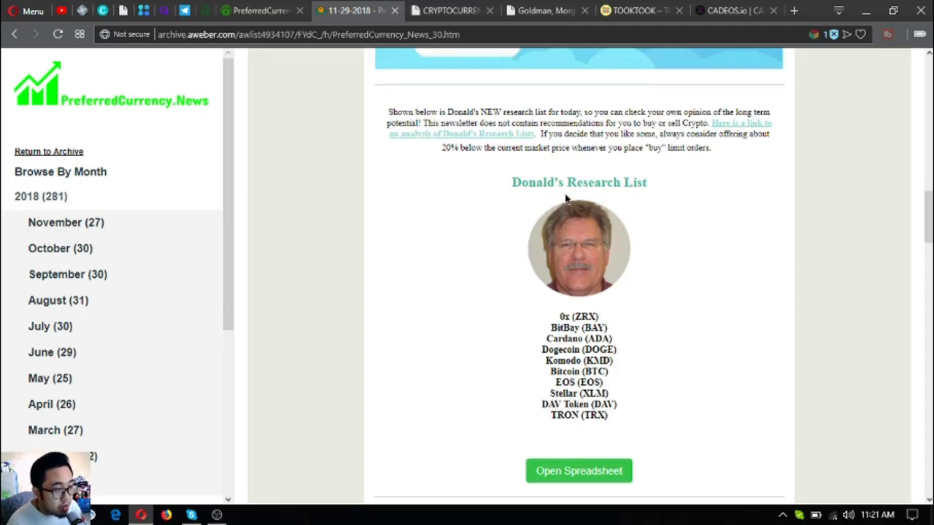
mouse_move(555, 301)
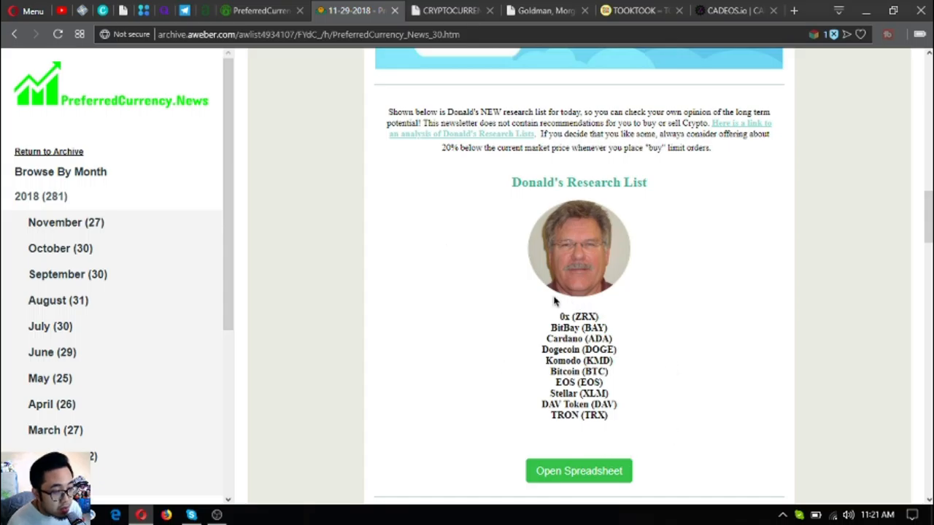
mouse_move(638, 375)
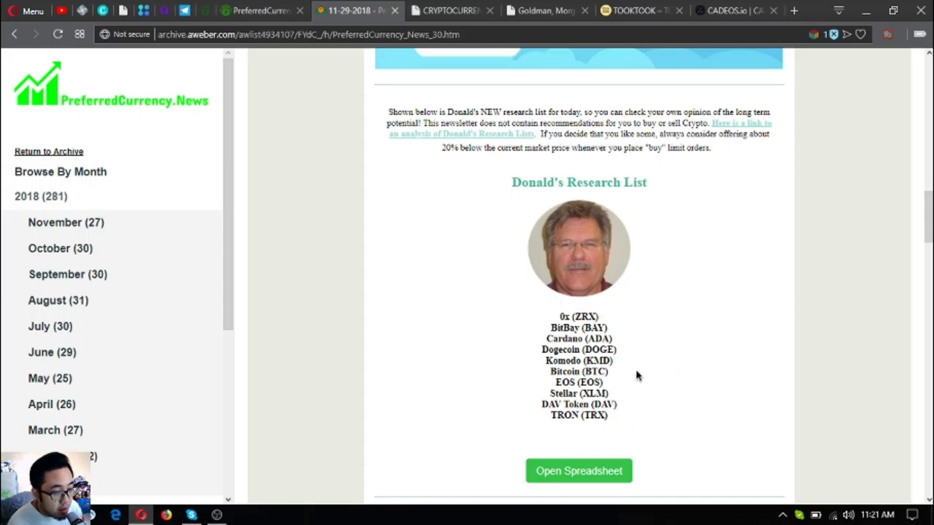
mouse_move(553, 321)
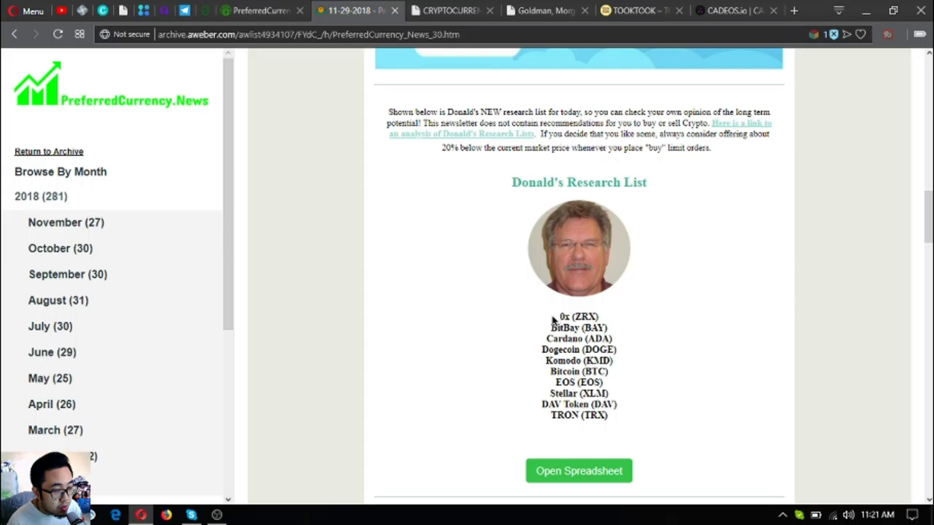
mouse_move(816, 505)
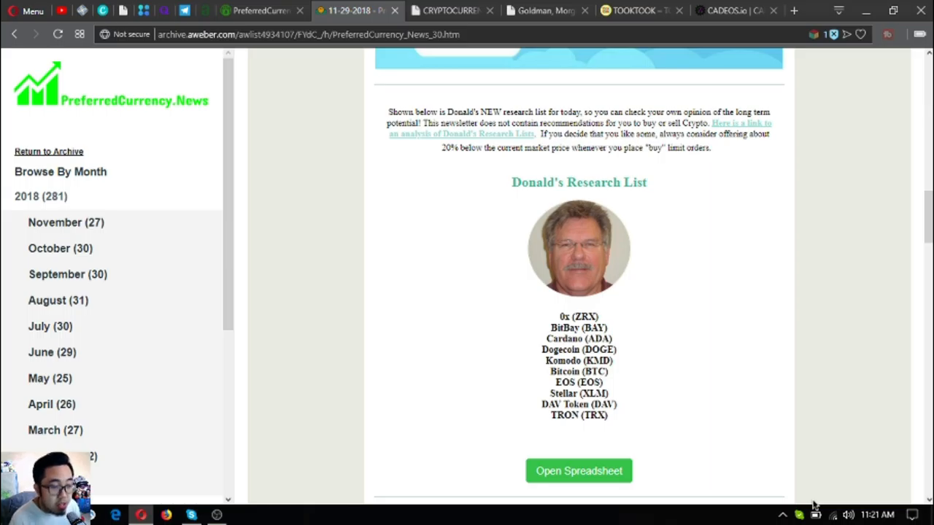
scroll("down", 3)
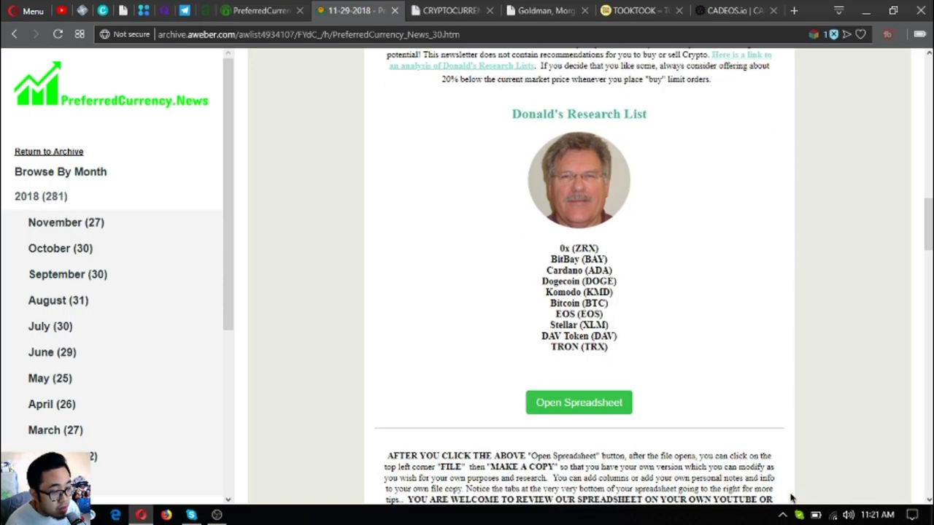
mouse_move(579, 402)
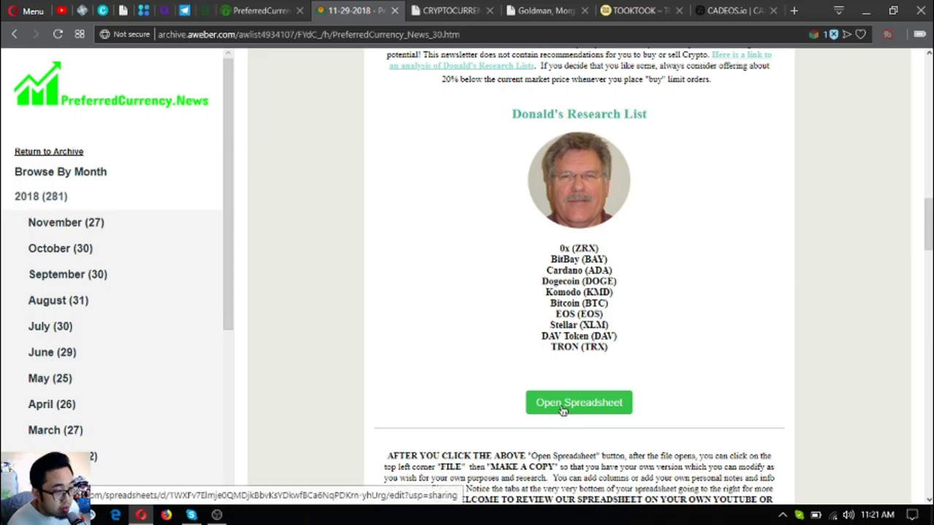
Step: Open the research list spreadsheet in Google Sheets
left_click(578, 401)
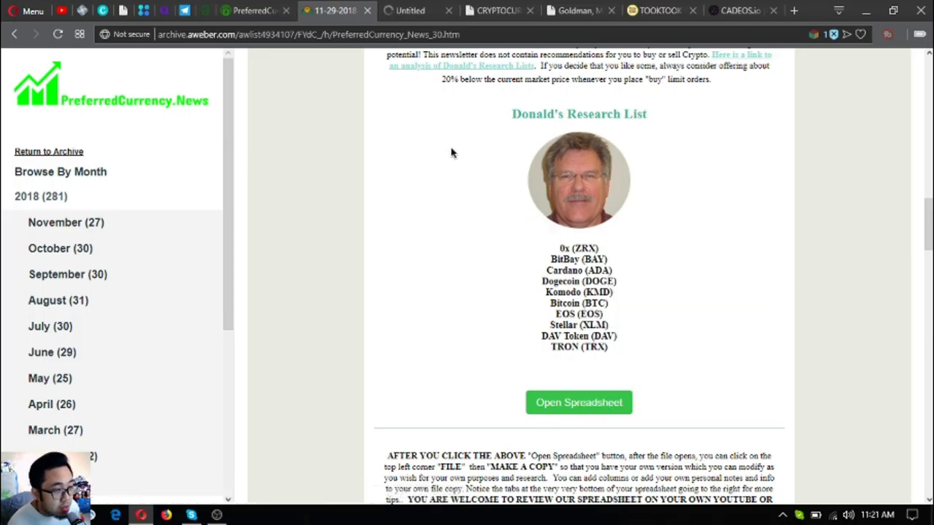
left_click(579, 402)
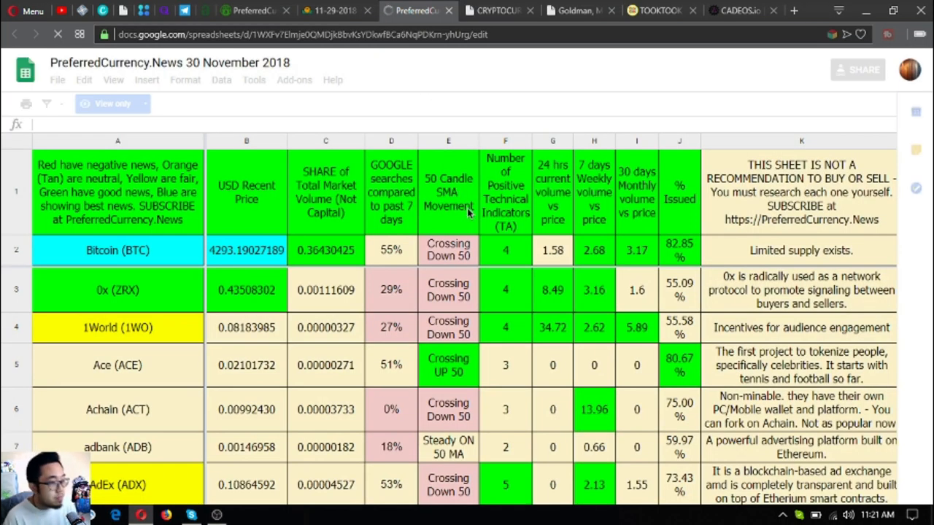
mouse_move(372, 237)
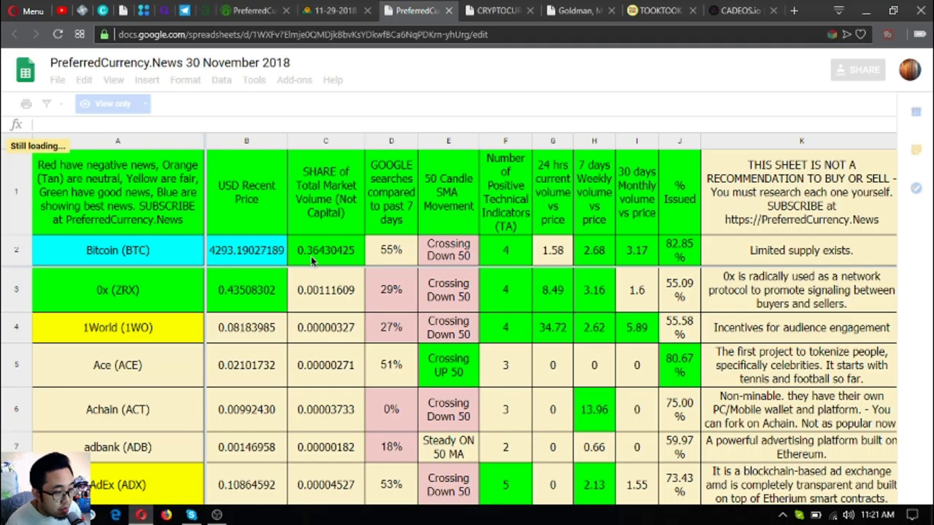
mouse_move(300, 256)
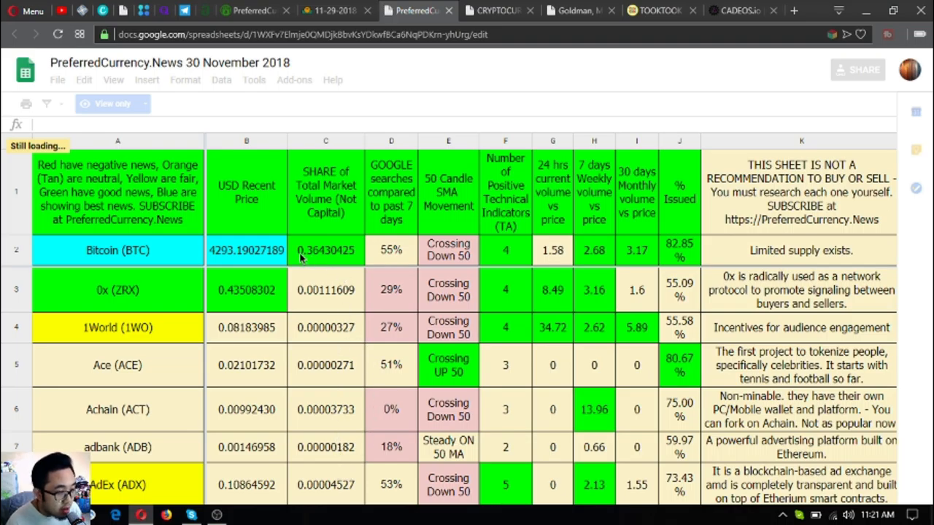
scroll("down", 3)
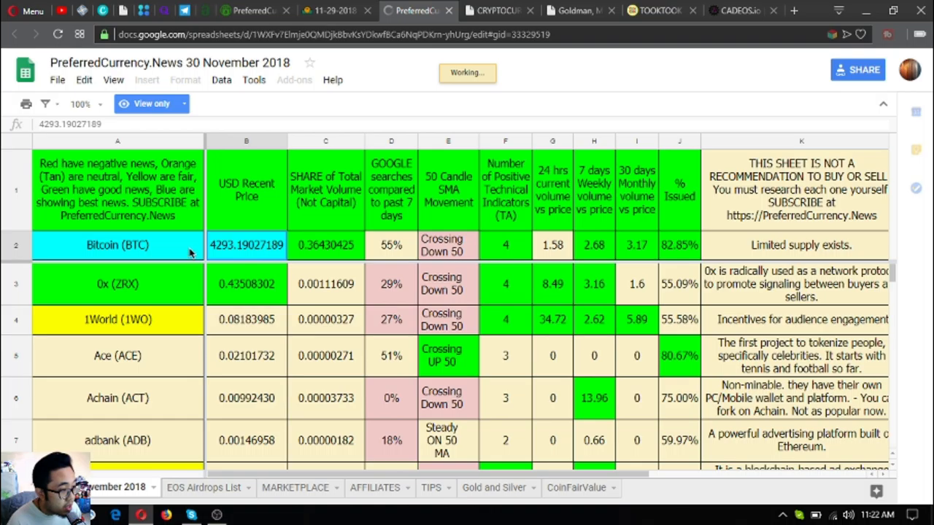
Step: Select the Bitcoin and 0x rows and view the 1.2x–2x BTC target columns
left_click(117, 189)
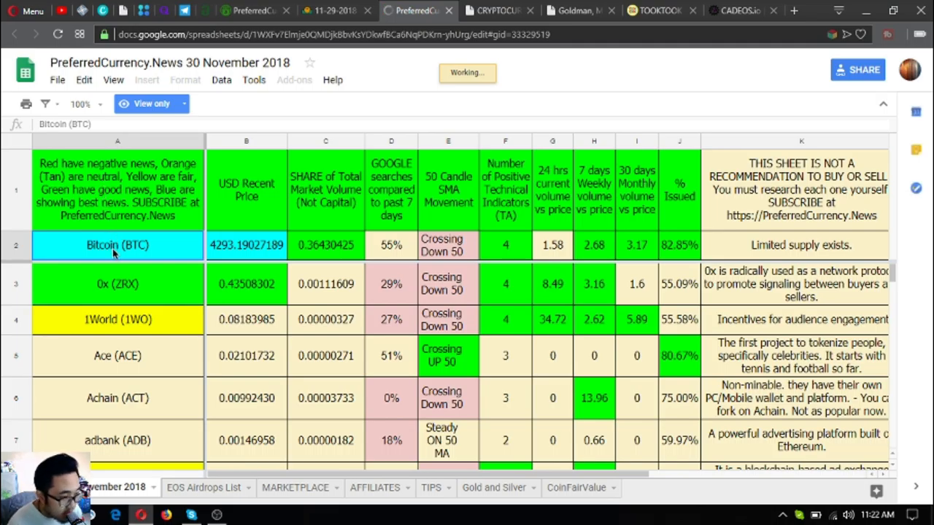
left_click(117, 284)
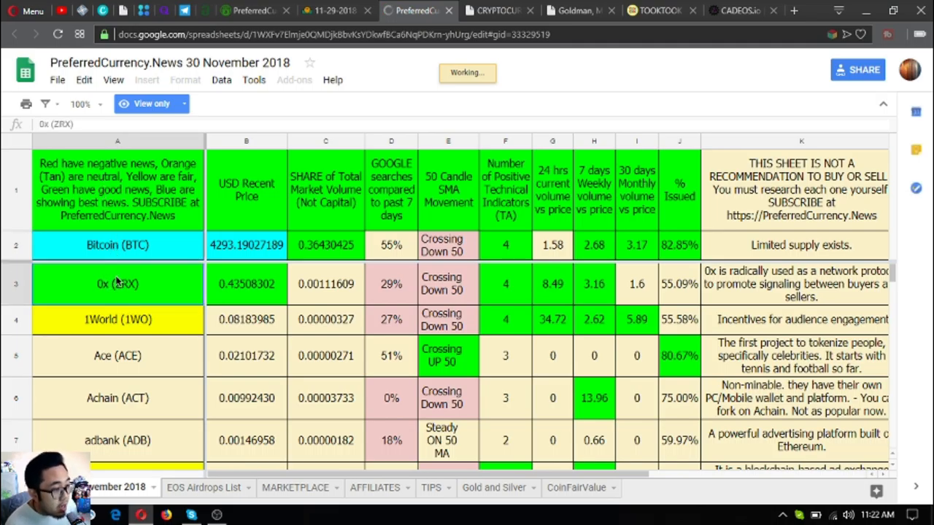
left_click(117, 244)
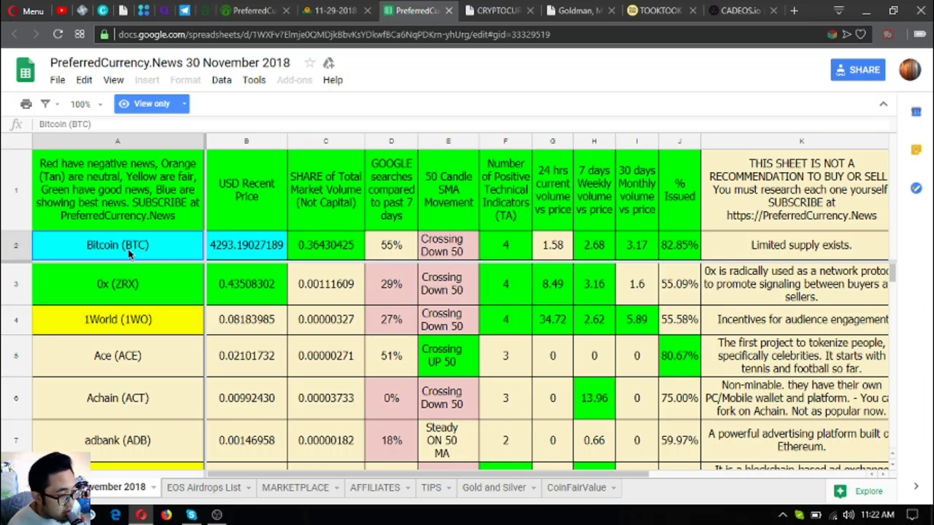
mouse_move(250, 264)
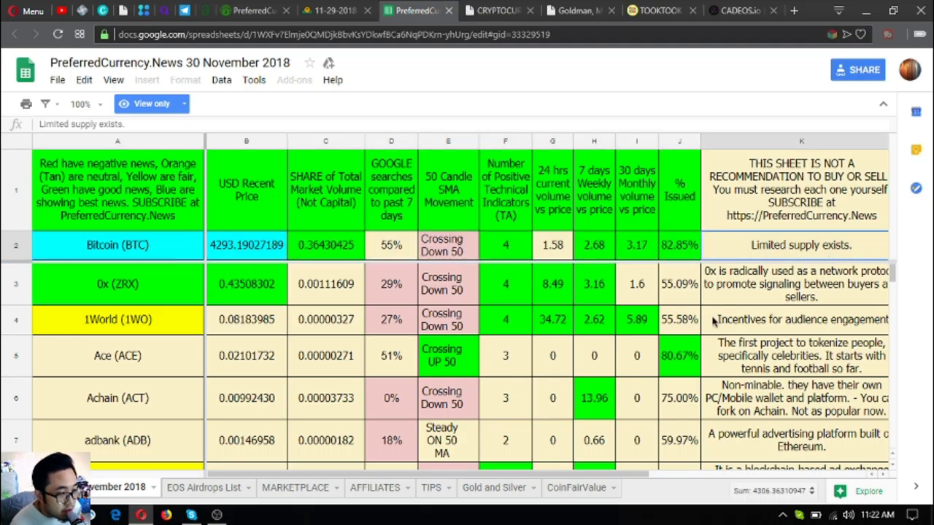
scroll("right", 3)
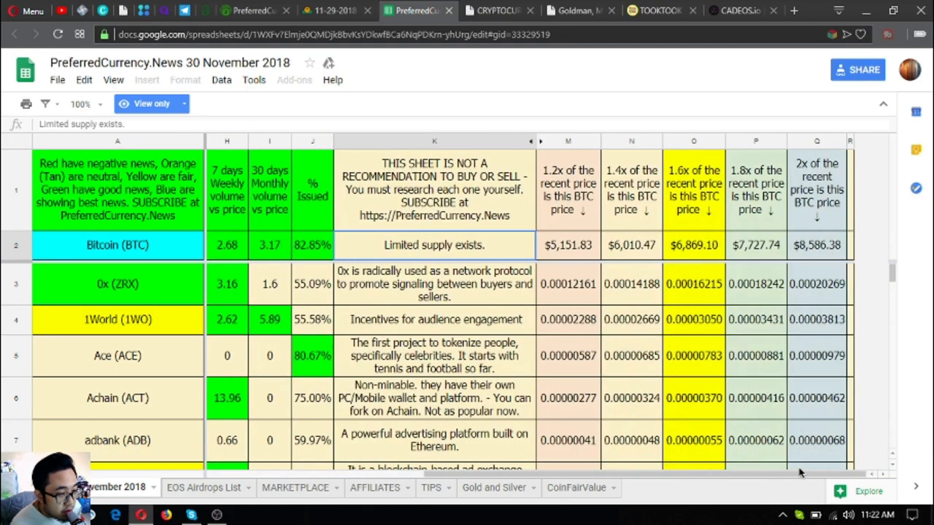
scroll("left", 3)
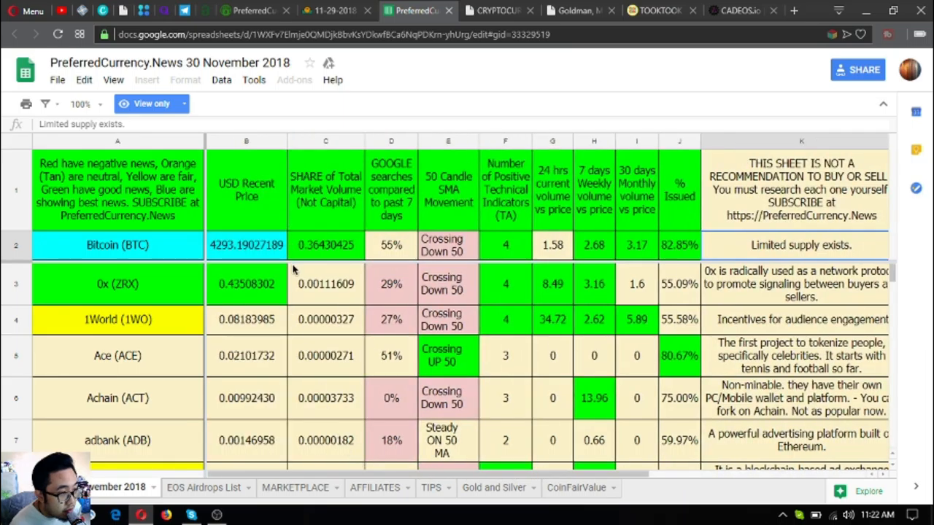
mouse_move(142, 113)
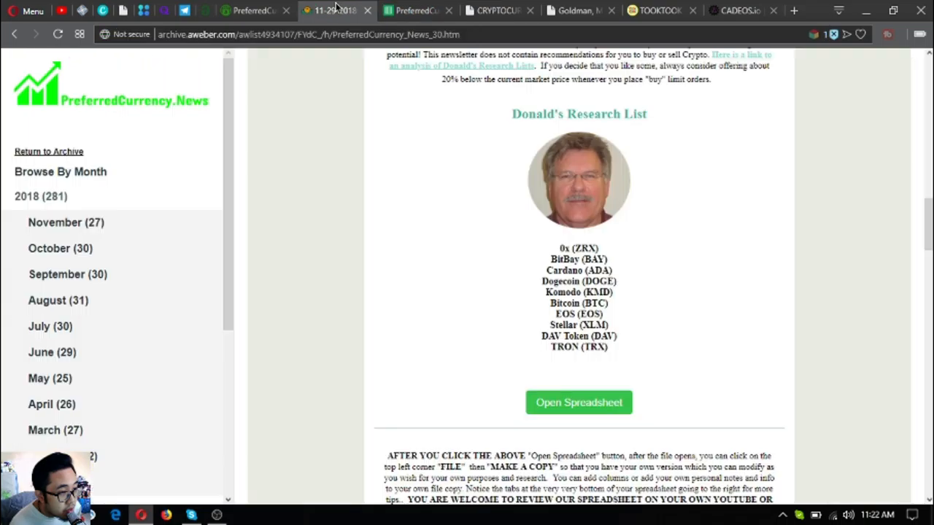
Step: Return from the spreadsheet to the 11-29-2018 newsletter tab
scroll("down", 3)
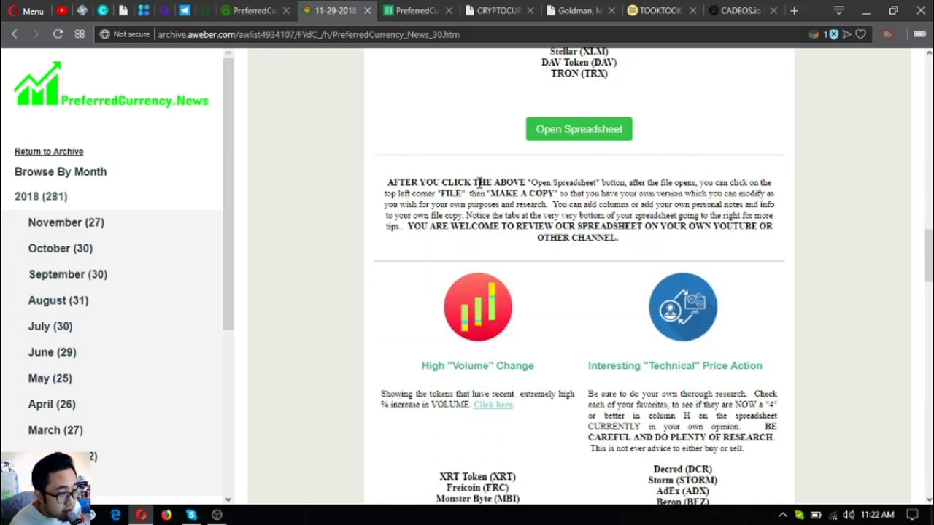
left_click(578, 128)
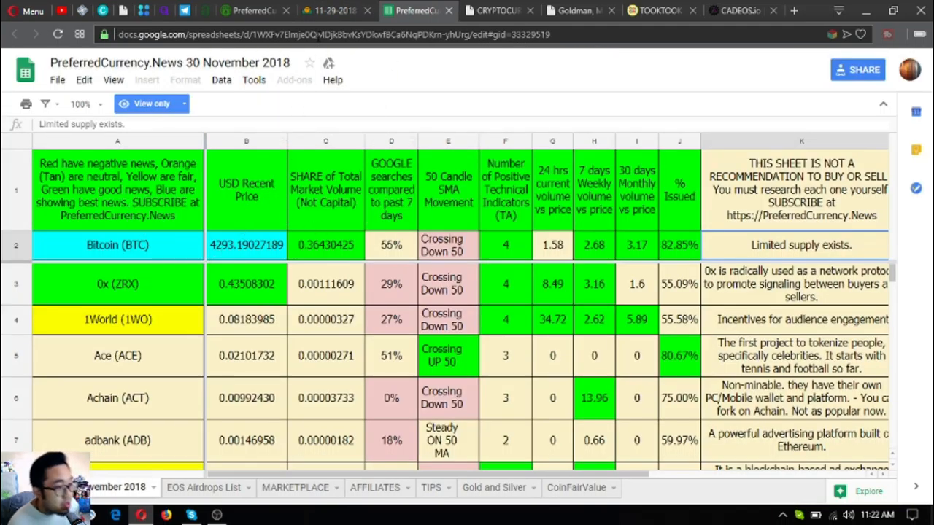
left_click(331, 10)
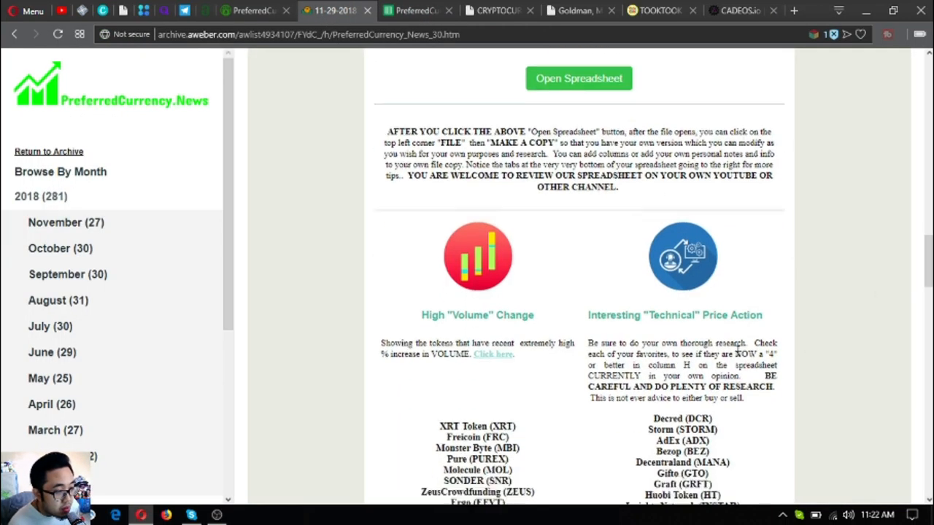
Step: Scroll past the volume, technical, trade-volume and Google search lists to Become an Affiliate
scroll("down", 3)
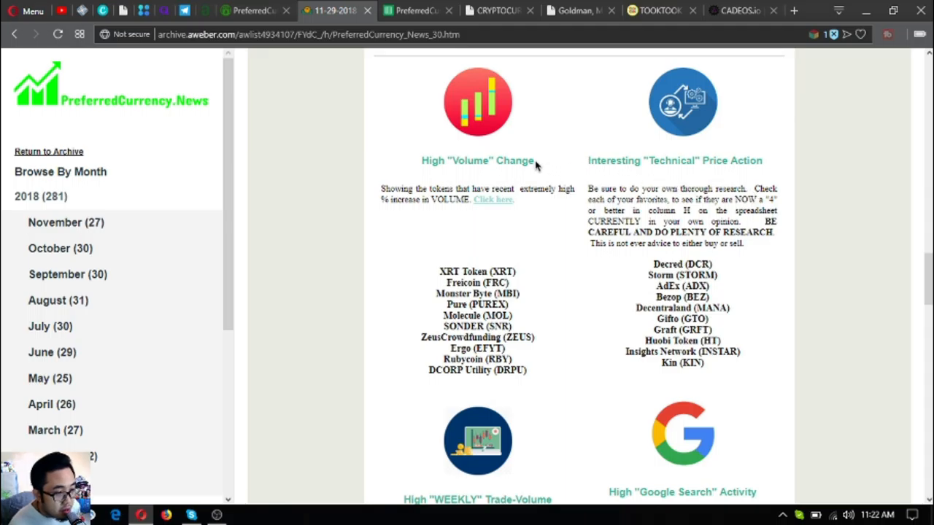
mouse_move(538, 173)
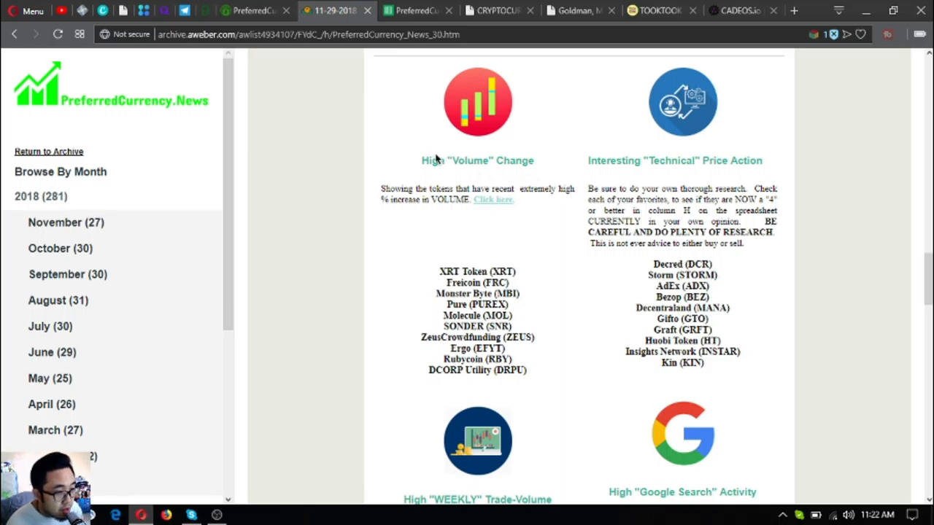
scroll("down", 3)
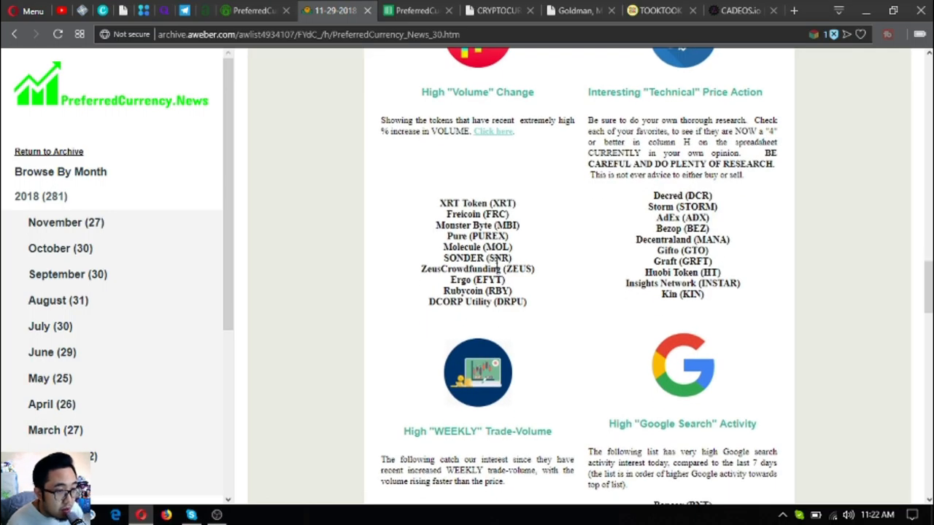
scroll("down", 3)
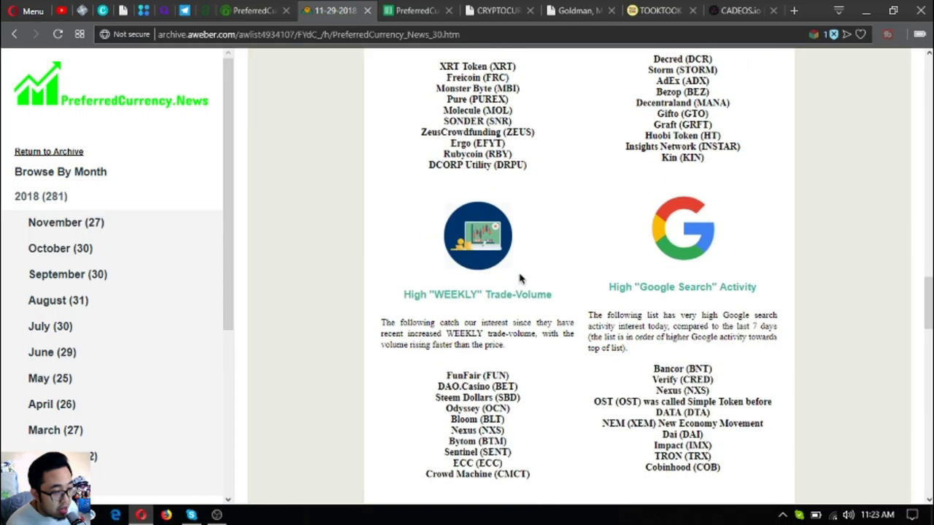
scroll("down", 3)
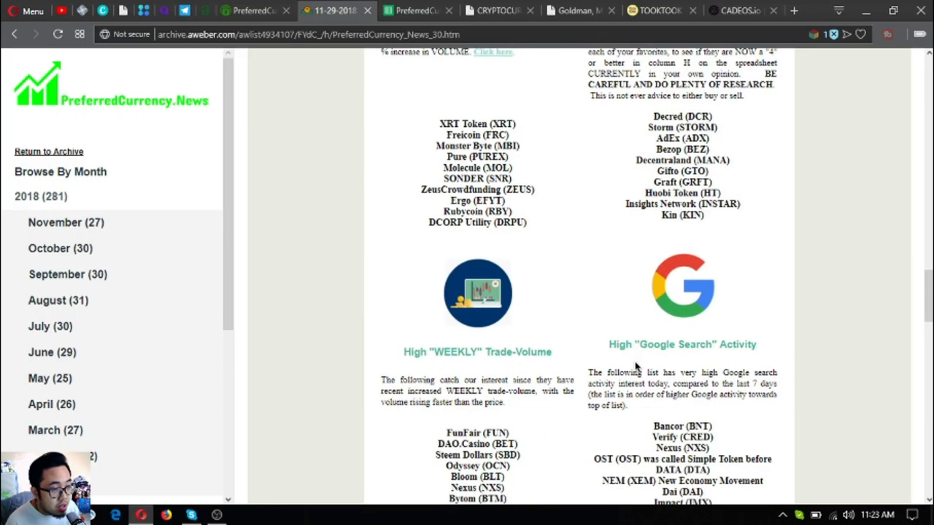
scroll("down", 3)
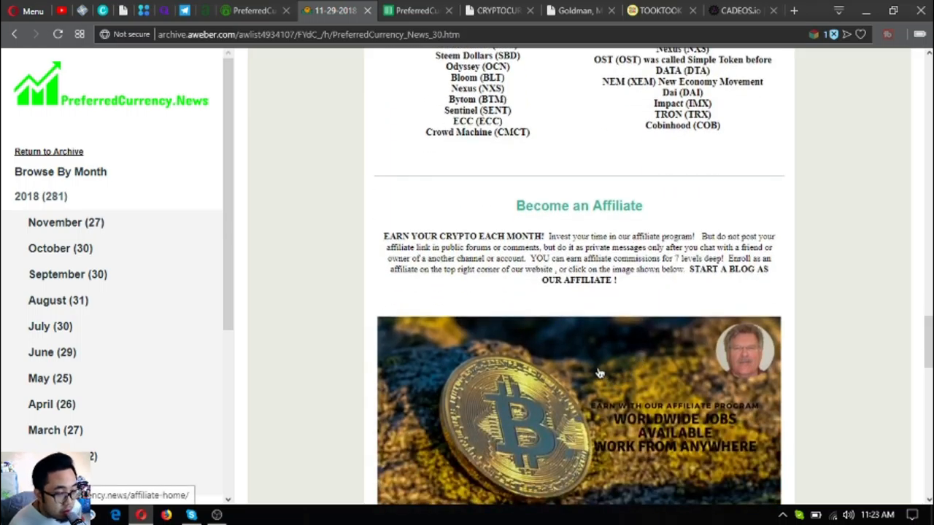
mouse_move(589, 351)
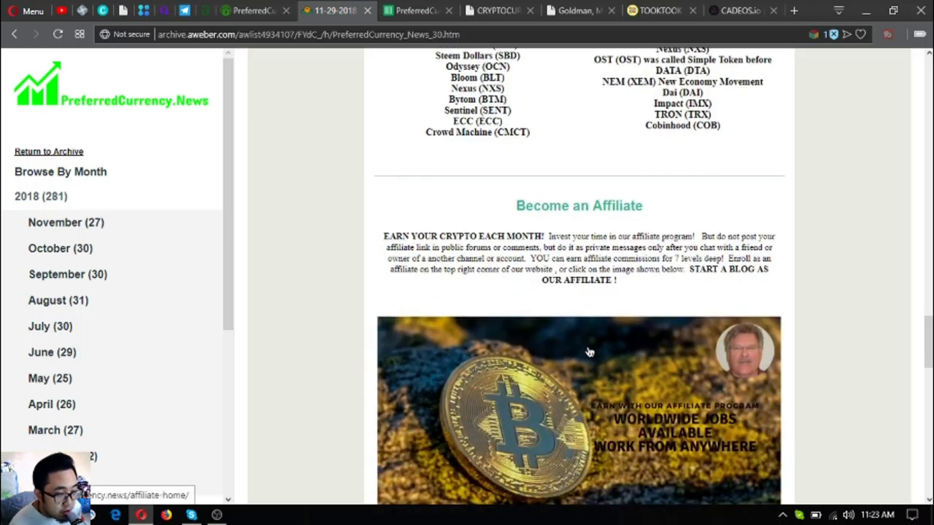
mouse_move(660, 341)
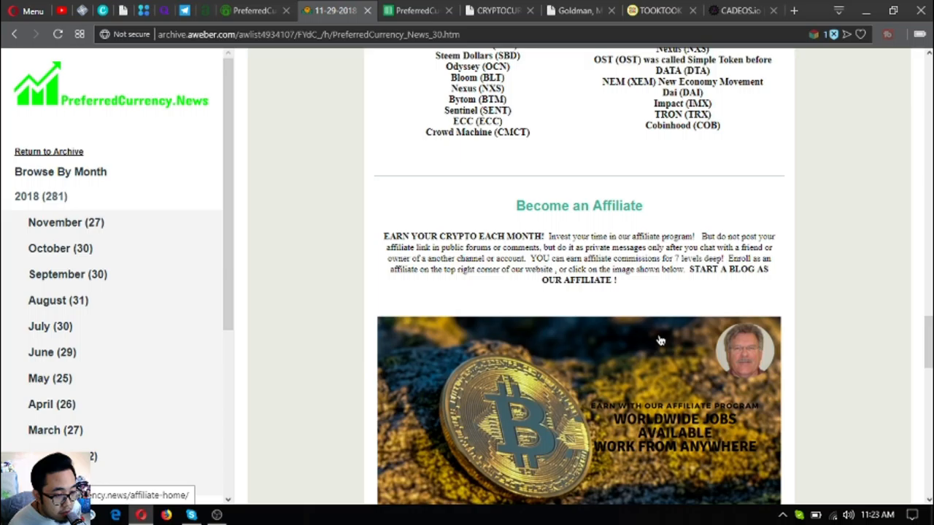
scroll("down", 3)
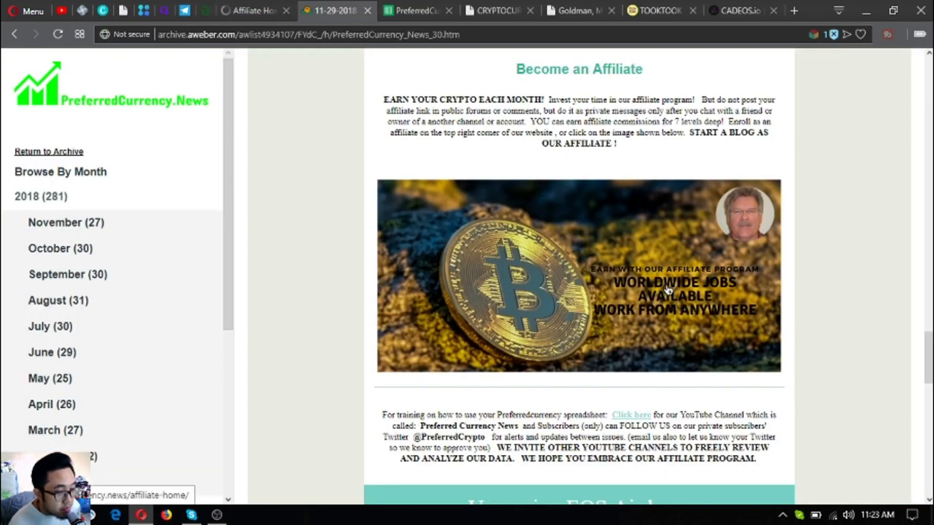
Step: Switch to the AWeber archive tab holding the PreferredCurrency_News_30 issue
scroll("down", 3)
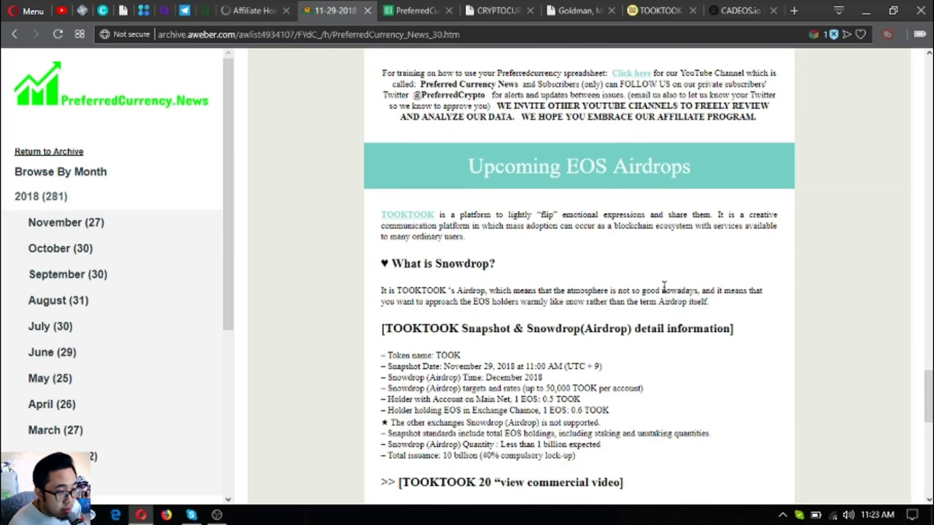
mouse_move(609, 237)
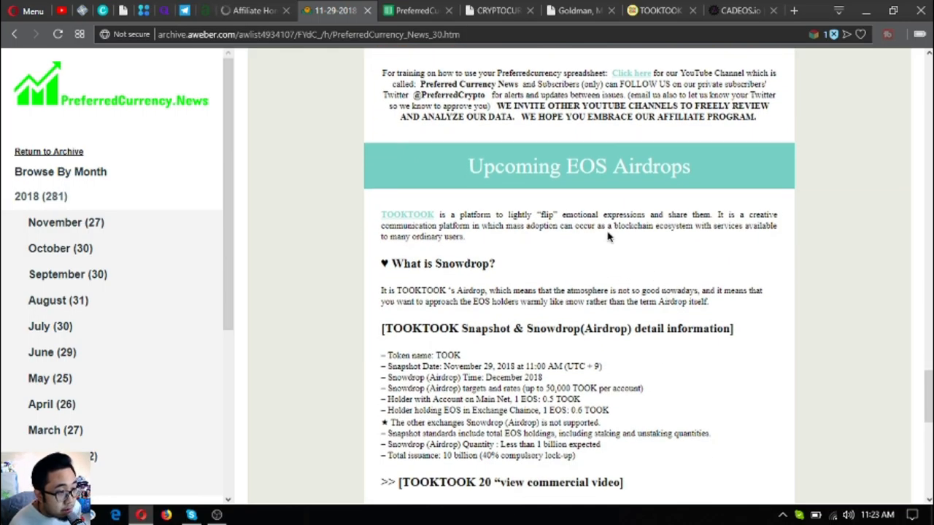
mouse_move(502, 217)
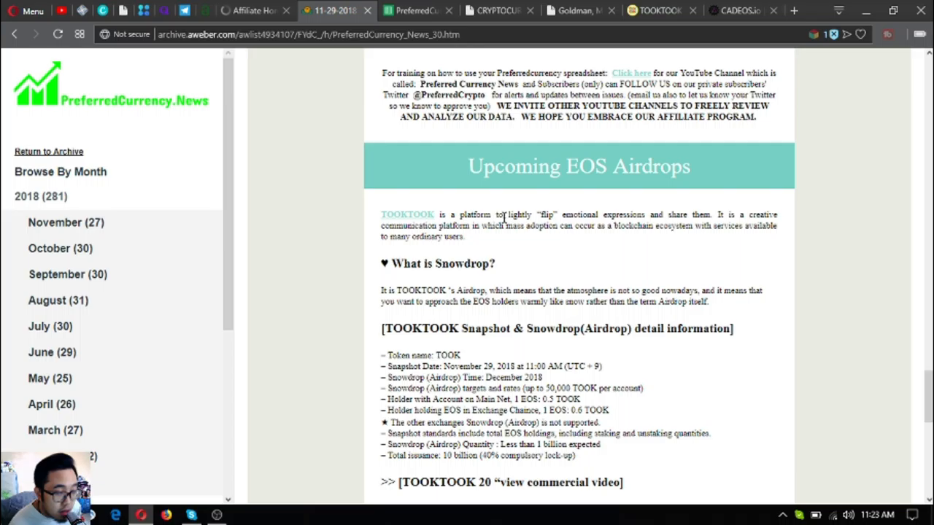
scroll("down", 3)
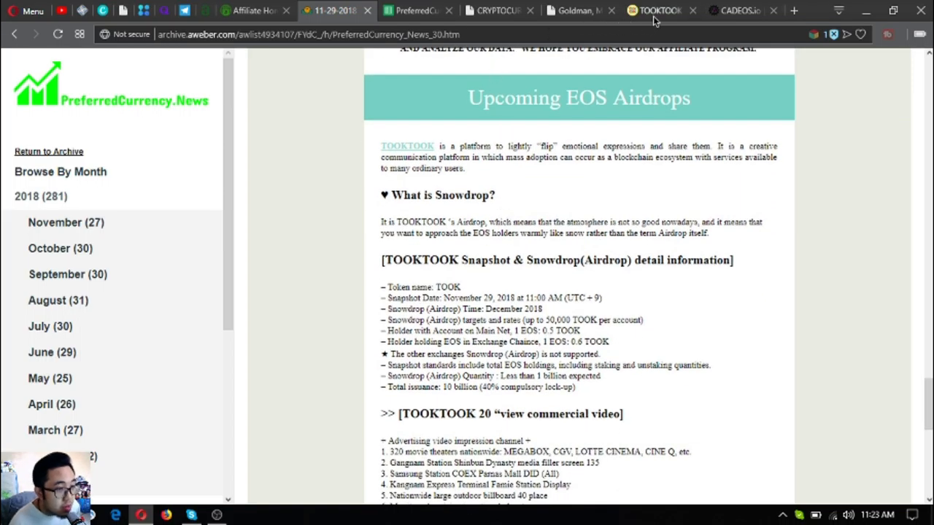
left_click(661, 10)
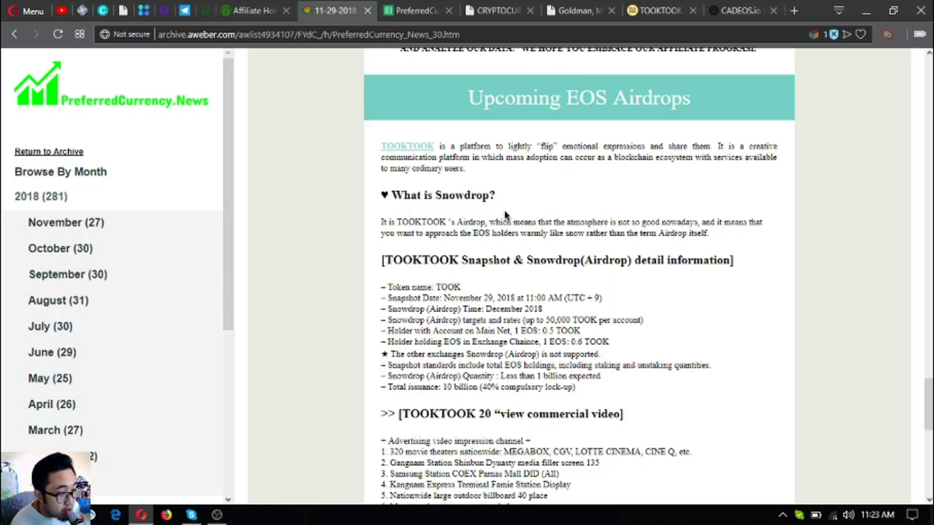
Step: Read the Upcoming EOS Airdrops section covering TOOKTOOK and CADEOS
scroll("down", 3)
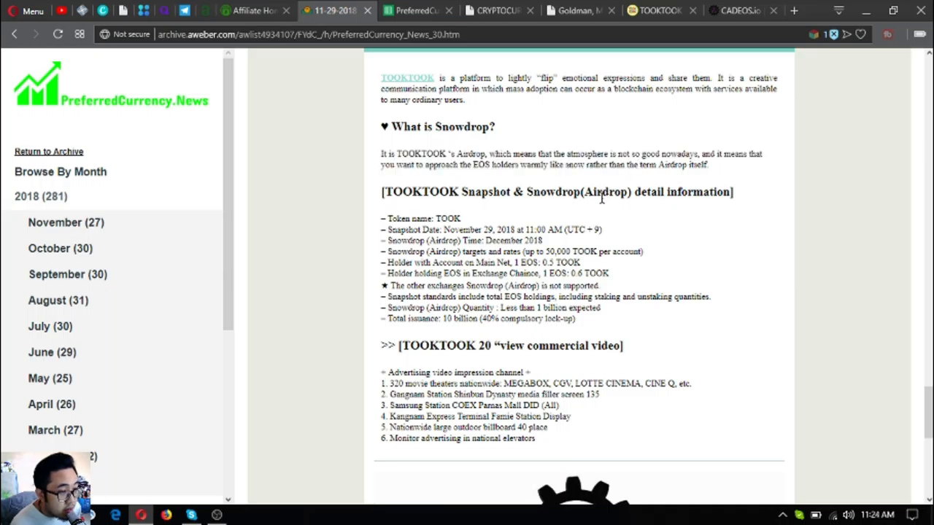
scroll("down", 3)
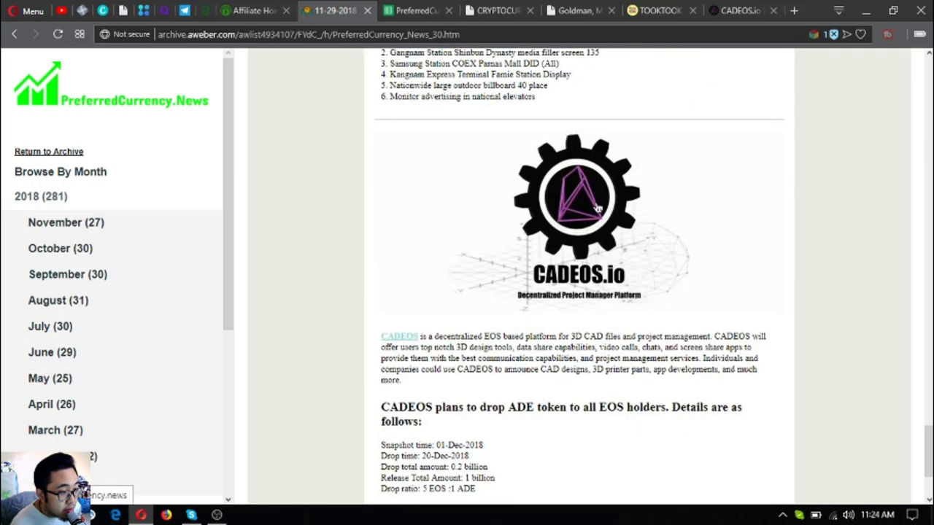
scroll("down", 3)
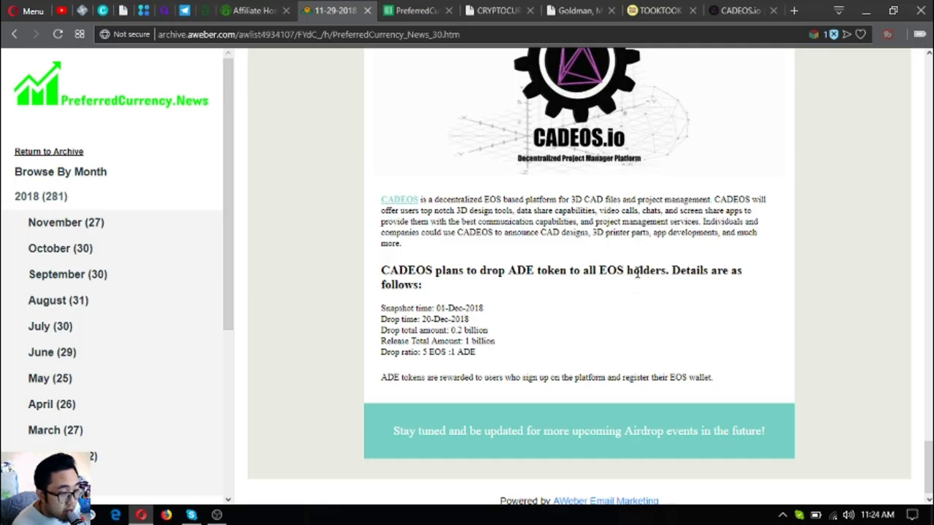
scroll("down", 3)
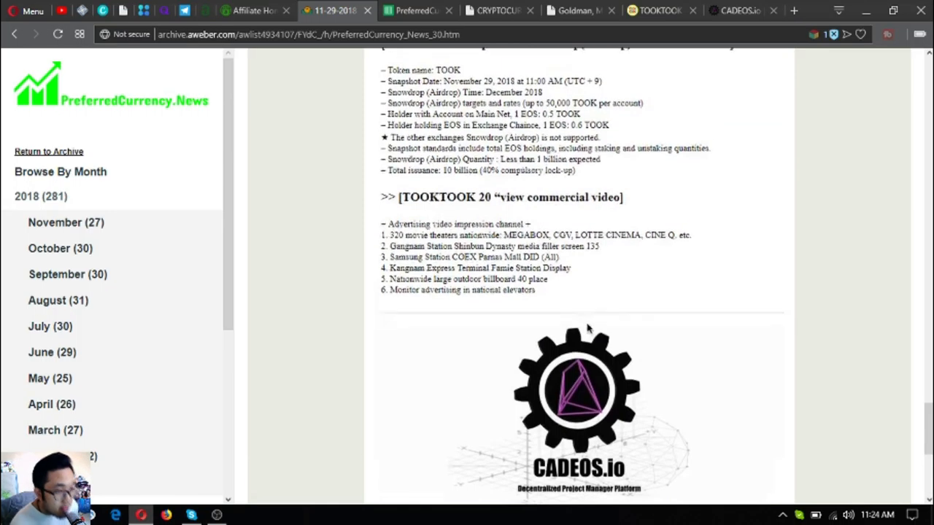
scroll("down", 3)
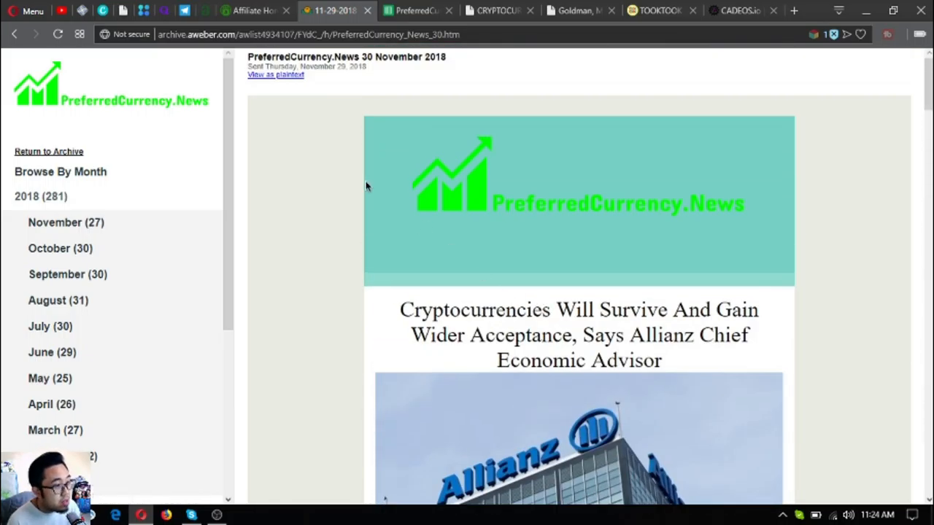
mouse_move(206, 10)
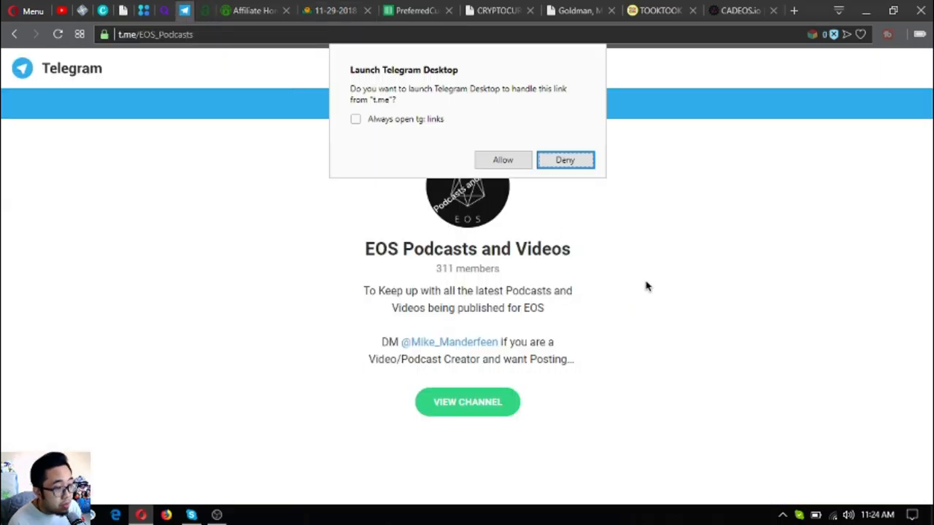
Step: Deny the Launch Telegram Desktop prompt for the EOS Podcasts and Videos channel
left_click(564, 160)
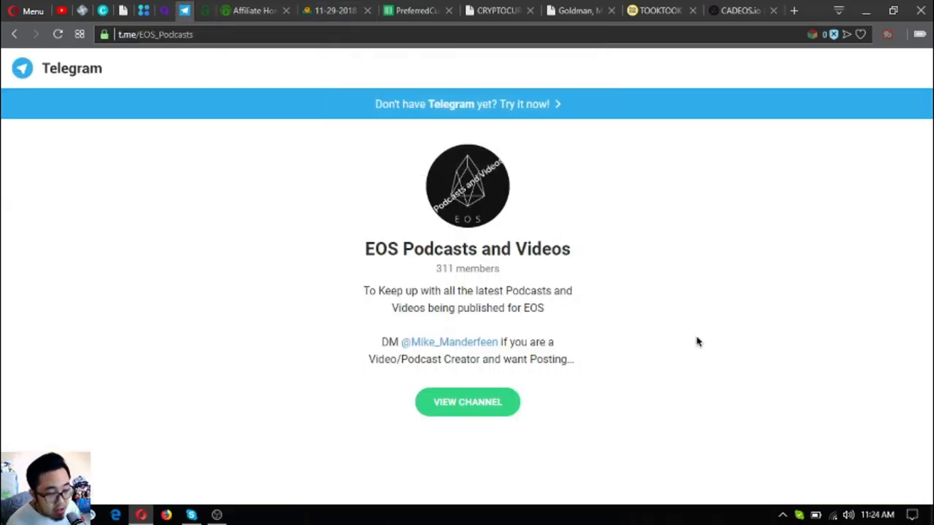
mouse_move(693, 333)
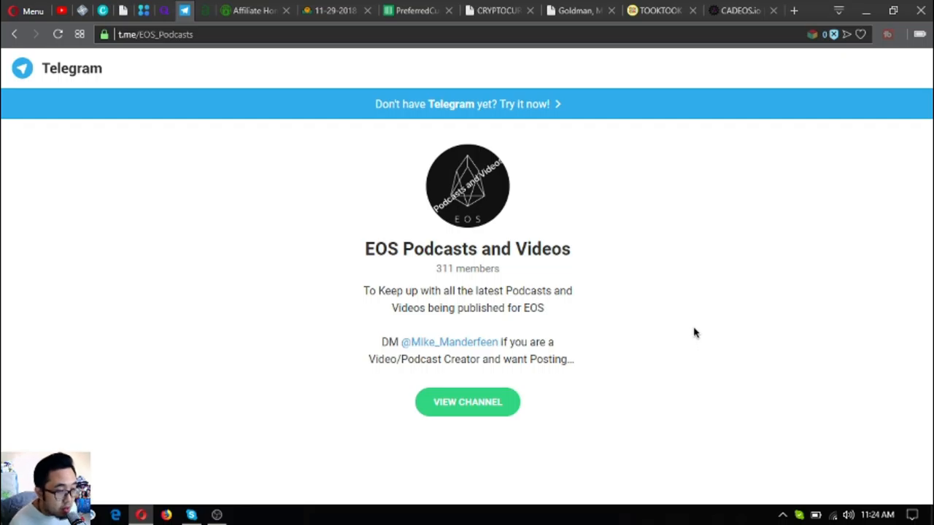
mouse_move(658, 330)
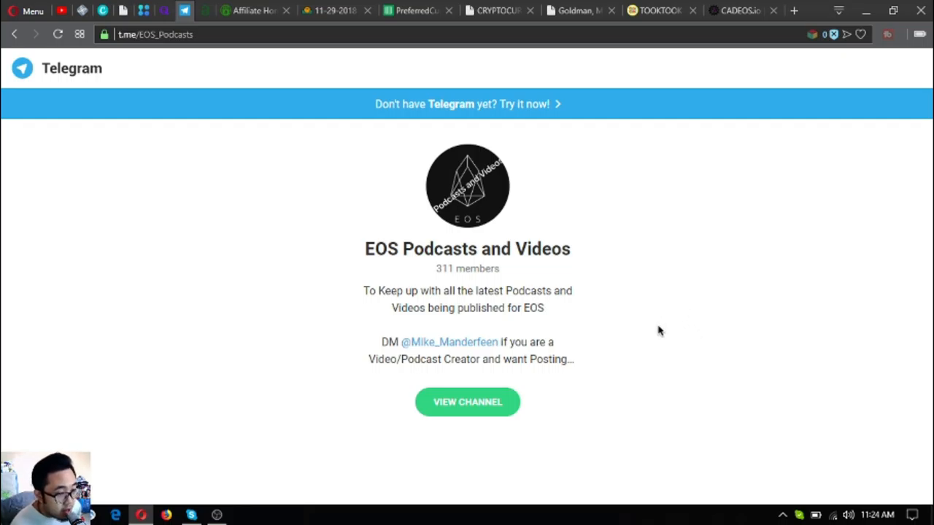
mouse_move(655, 336)
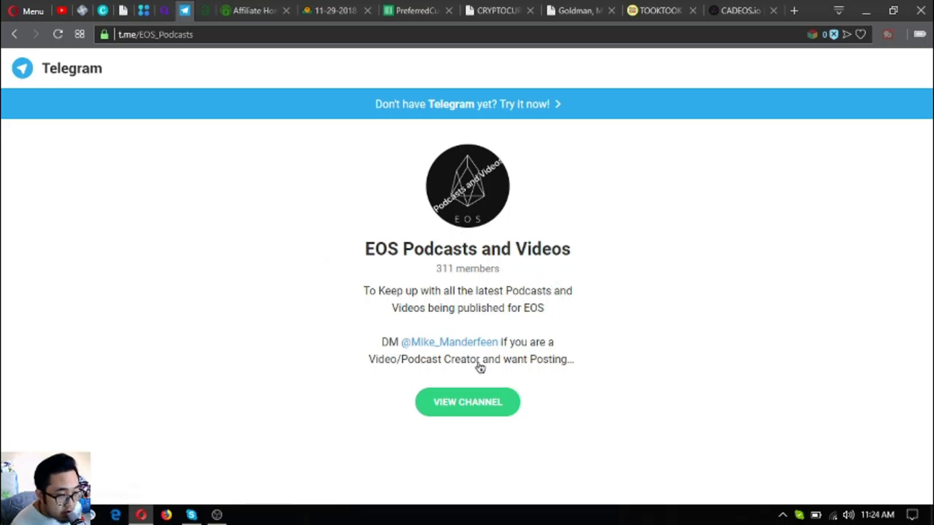
mouse_move(443, 249)
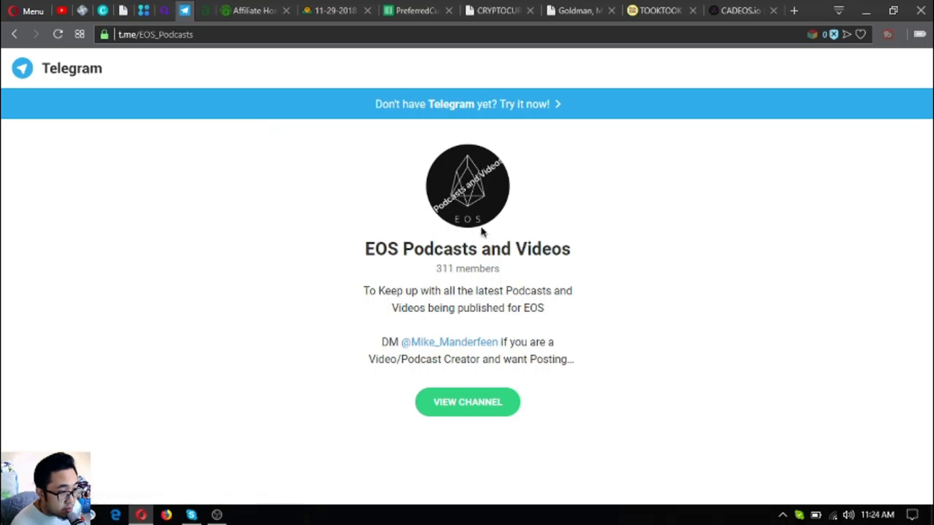
mouse_move(390, 144)
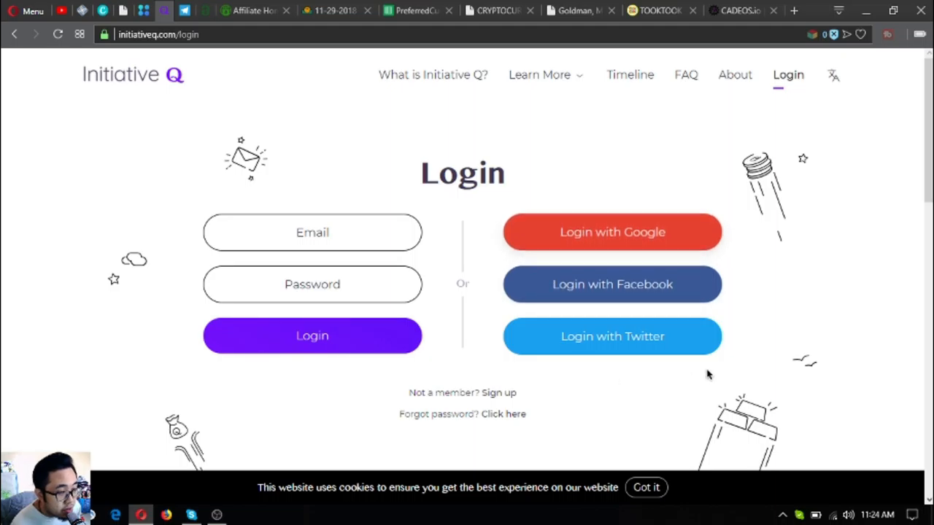
Step: Accept Initiative Q's cookie notice and scroll the EOS Drops token airdrop list
left_click(646, 487)
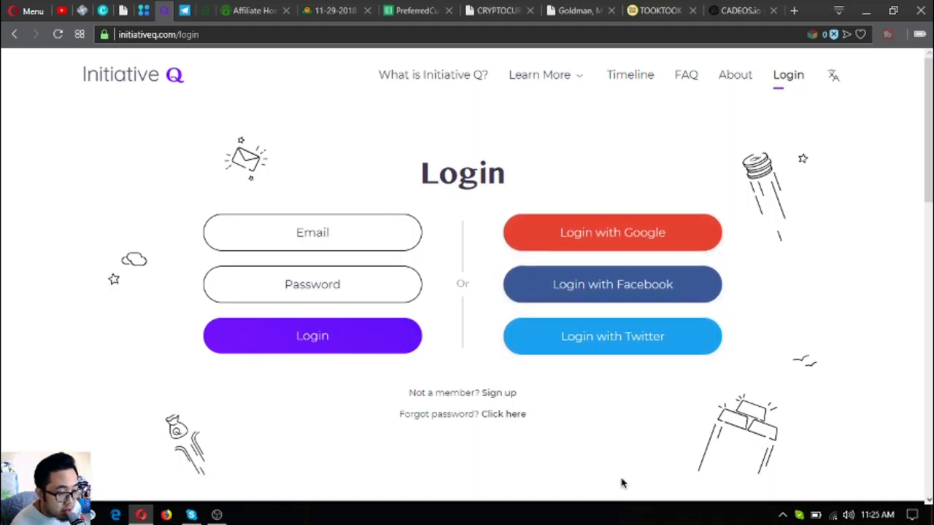
mouse_move(153, 27)
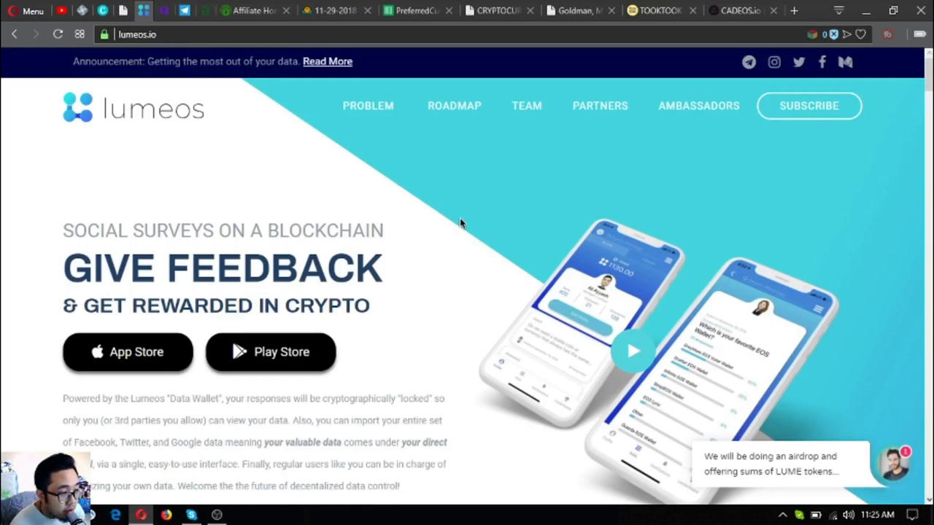
mouse_move(456, 250)
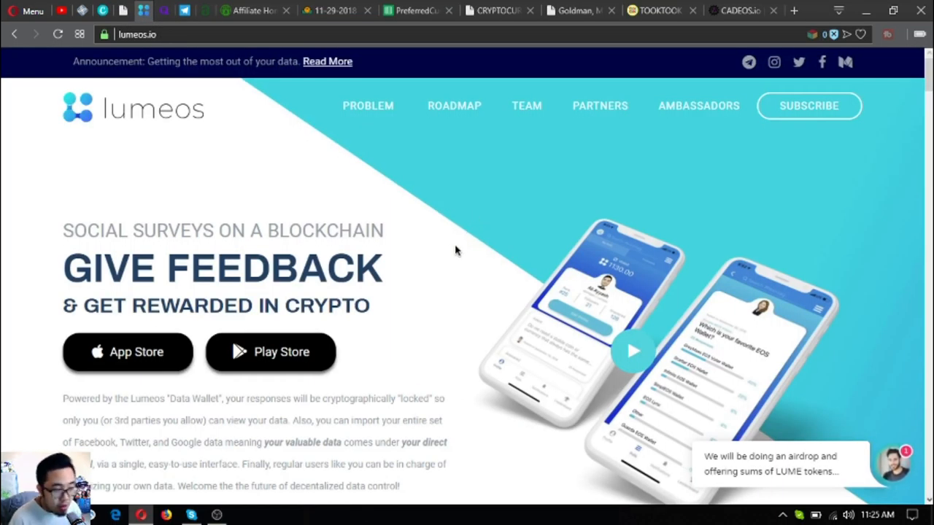
mouse_move(445, 238)
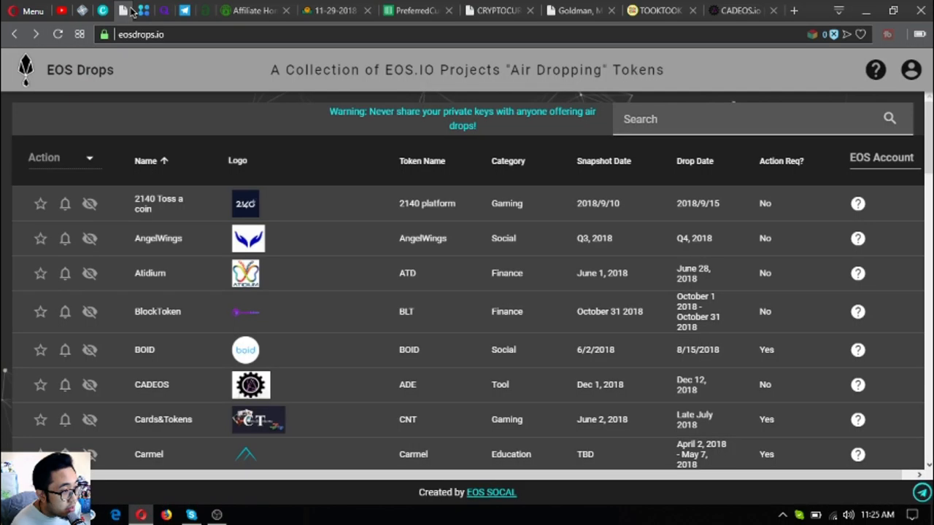
scroll("down", 3)
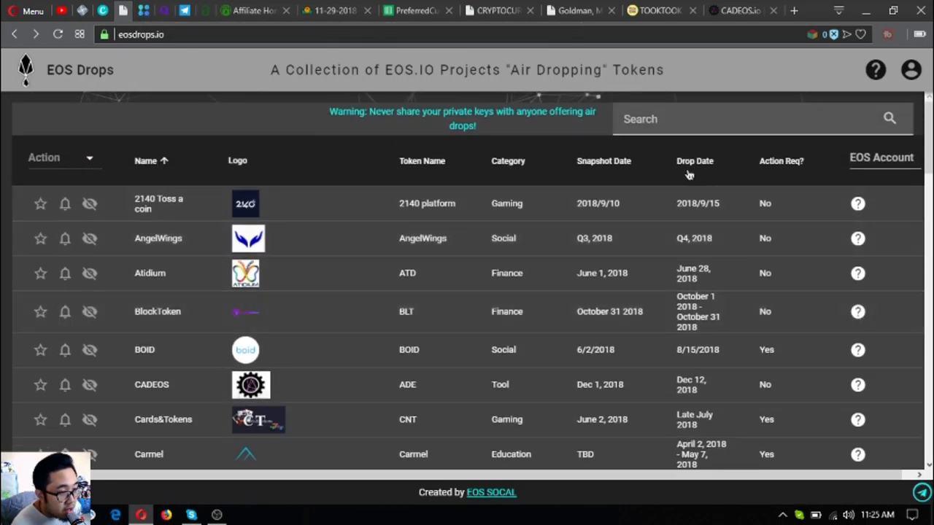
mouse_move(690, 168)
type("EOSMAR")
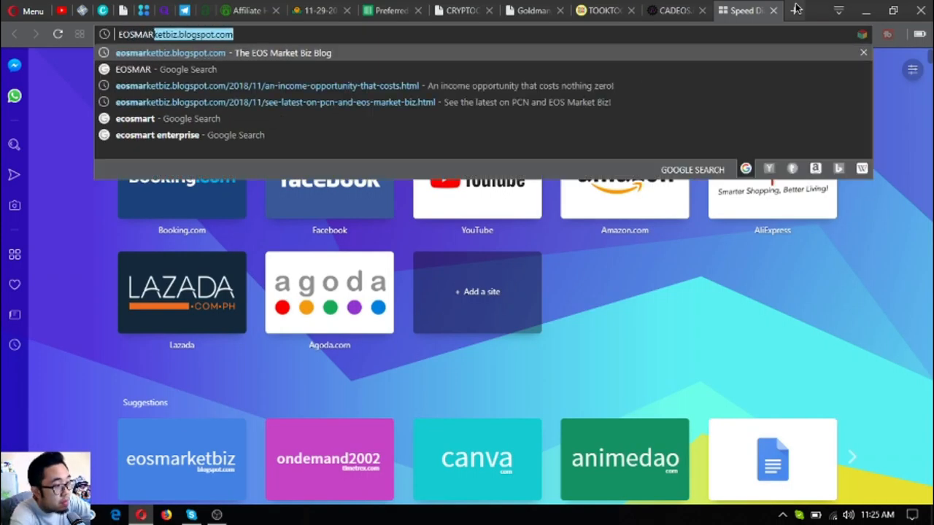
Step: Browse eosmarket.biz listings, glance at the spreadsheet, open PreferredCurrency.News, then bring up OBS
type("eosmarket.biz")
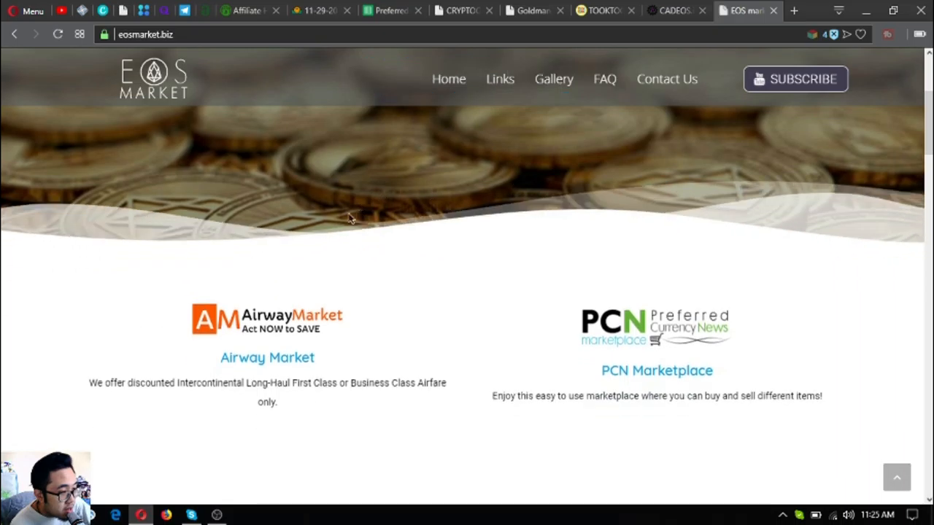
scroll("down", 3)
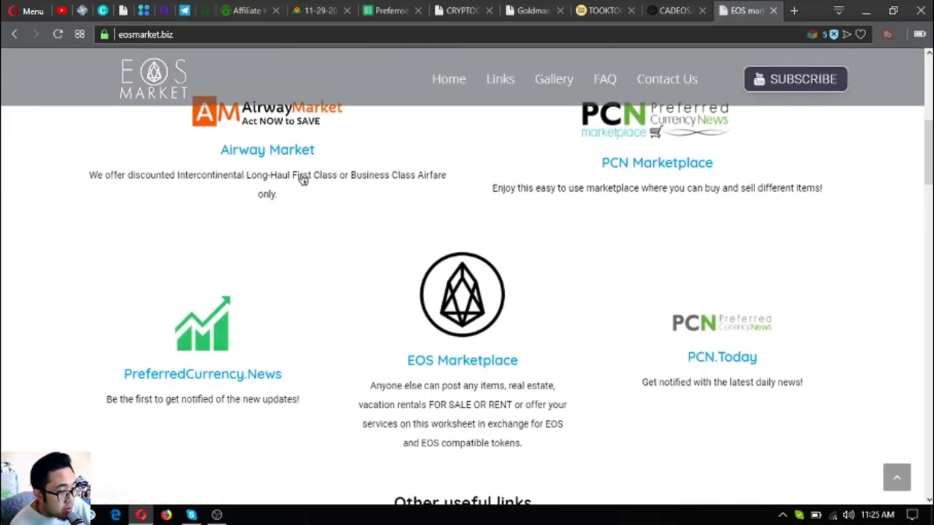
mouse_move(481, 364)
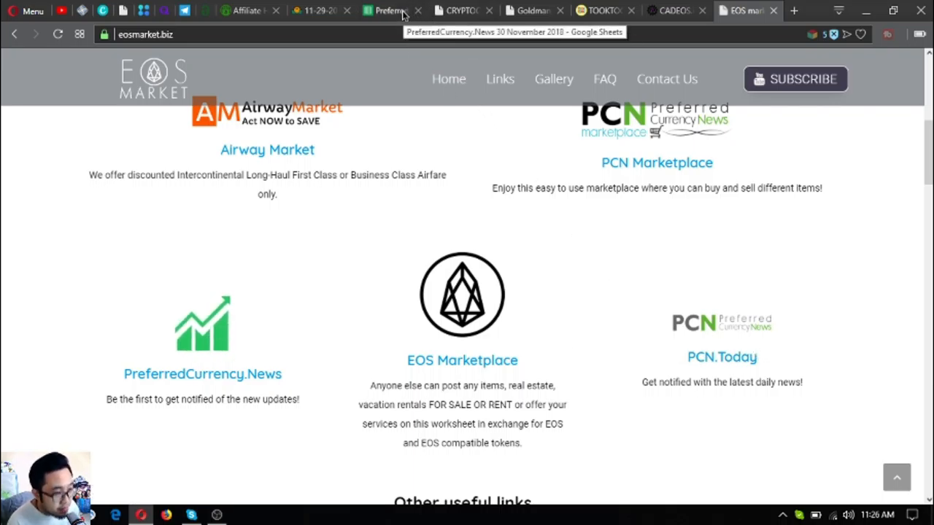
left_click(391, 10)
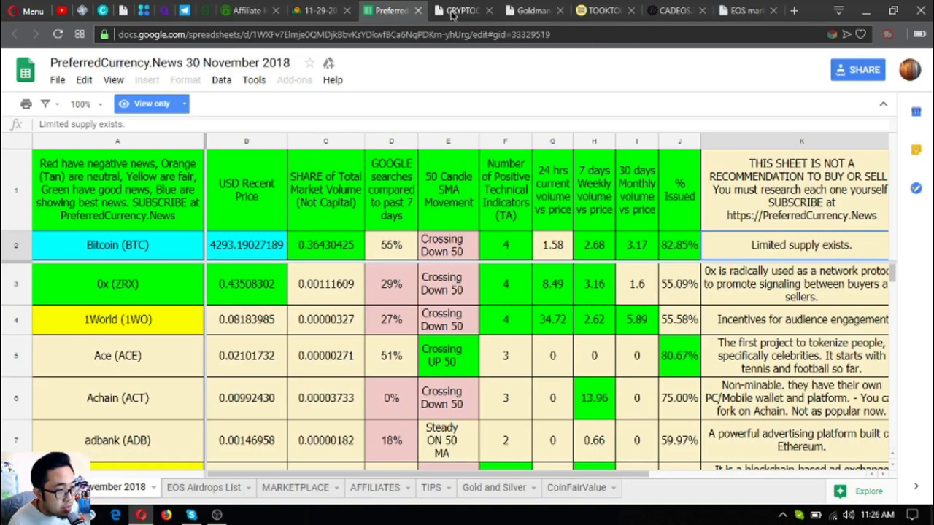
left_click(745, 10)
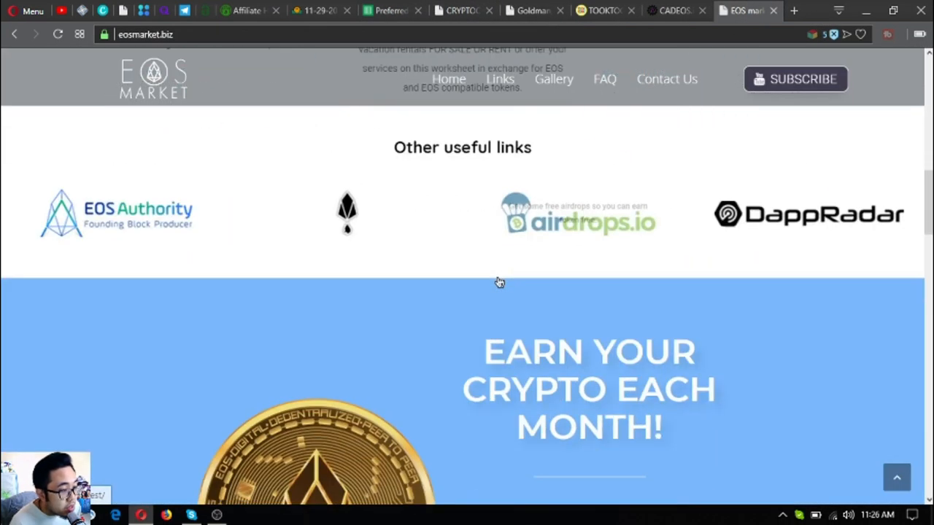
scroll("up", 3)
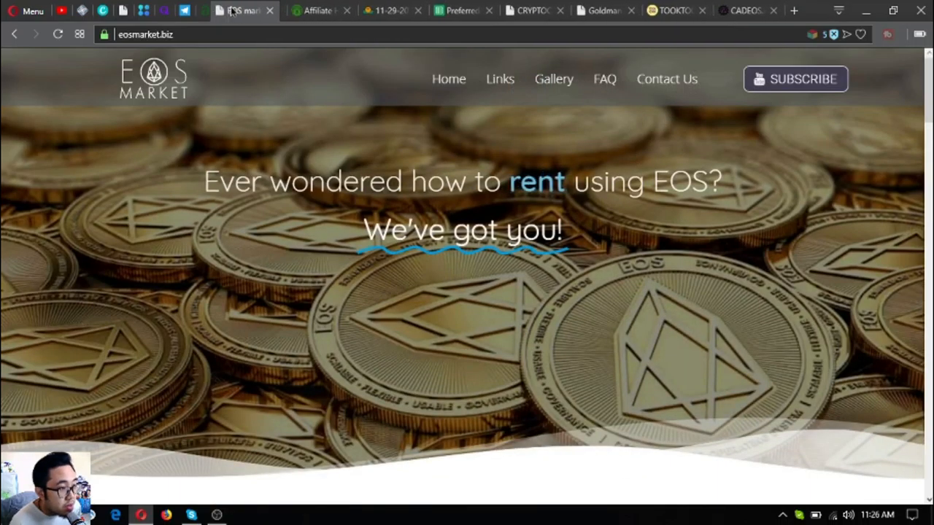
left_click(319, 10)
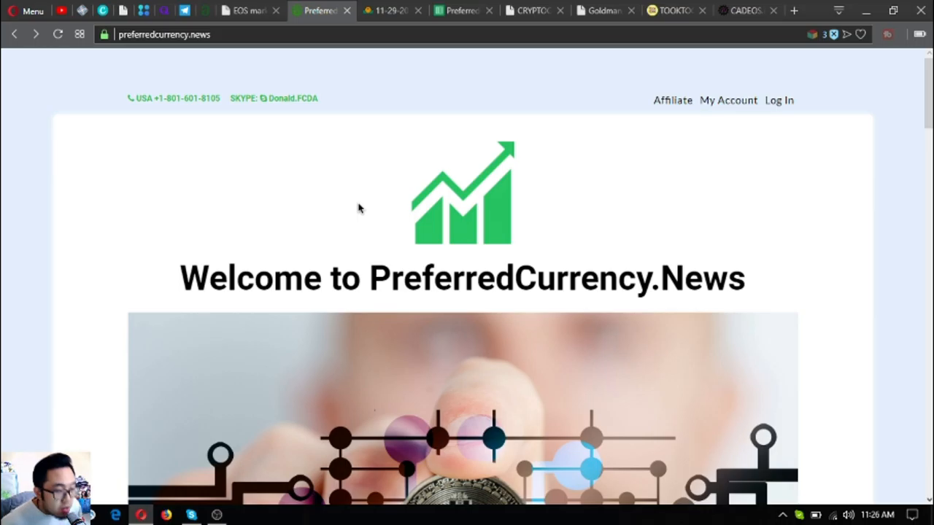
left_click(216, 515)
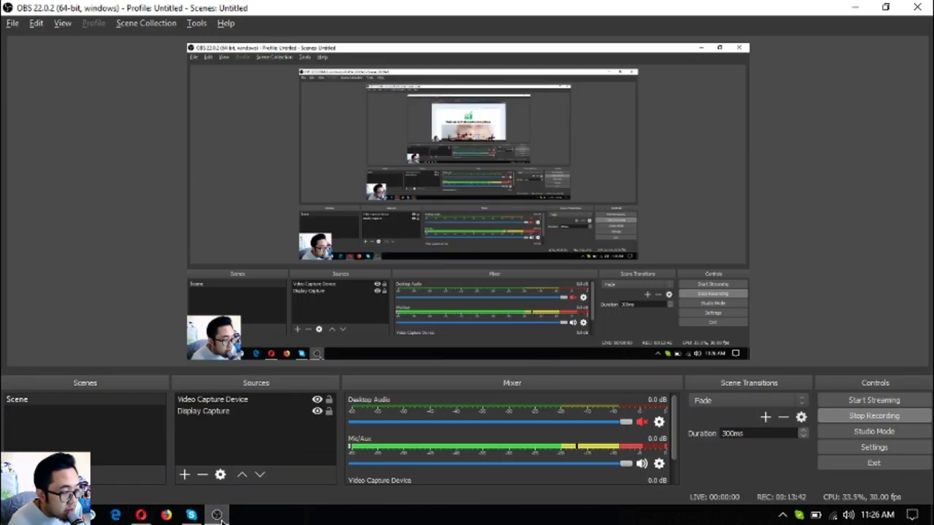